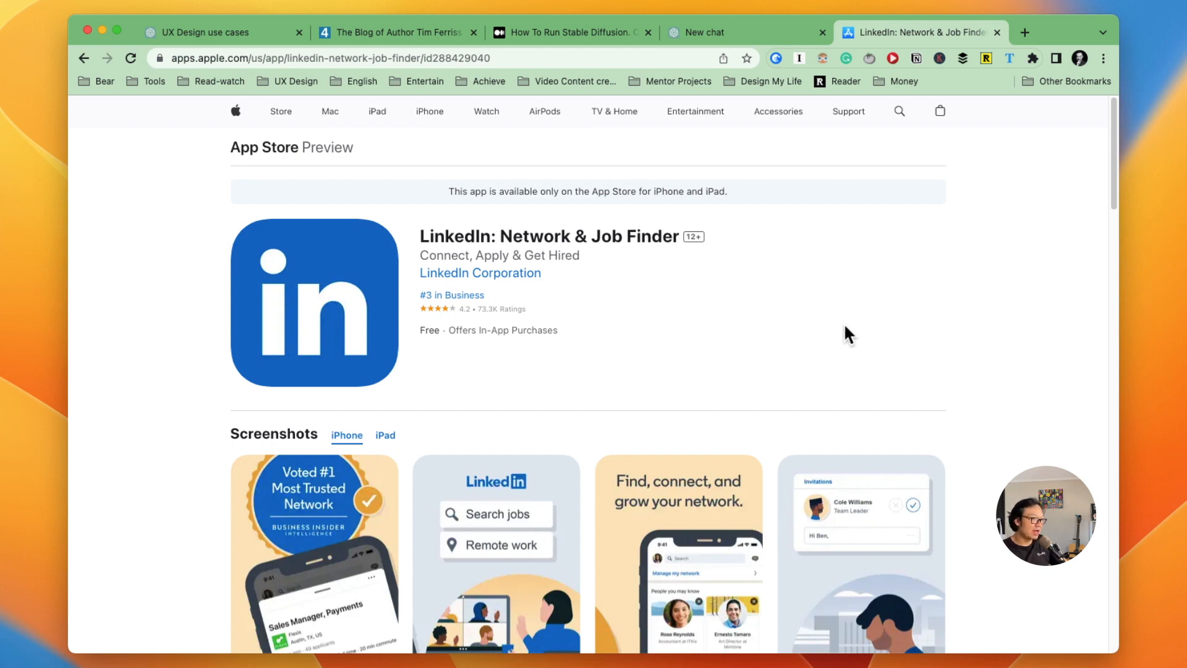
# - Scroll the LinkedIn app page down to its Ratings and Reviews section
pyautogui.scroll(-3)
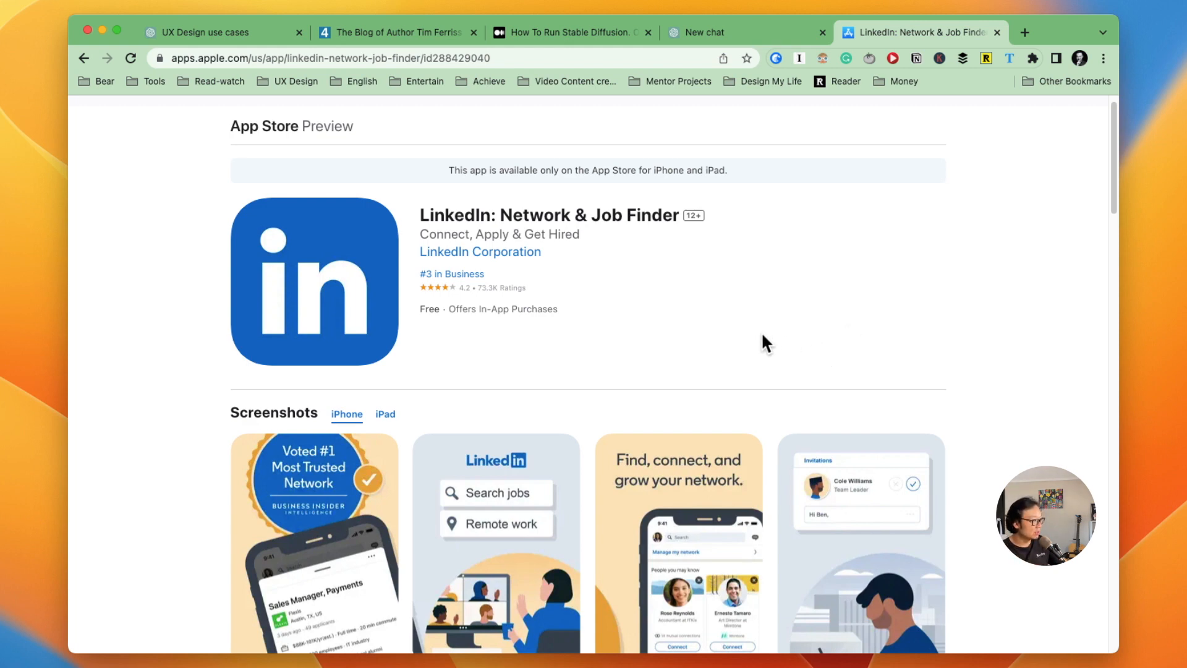
pyautogui.moveTo(763, 341)
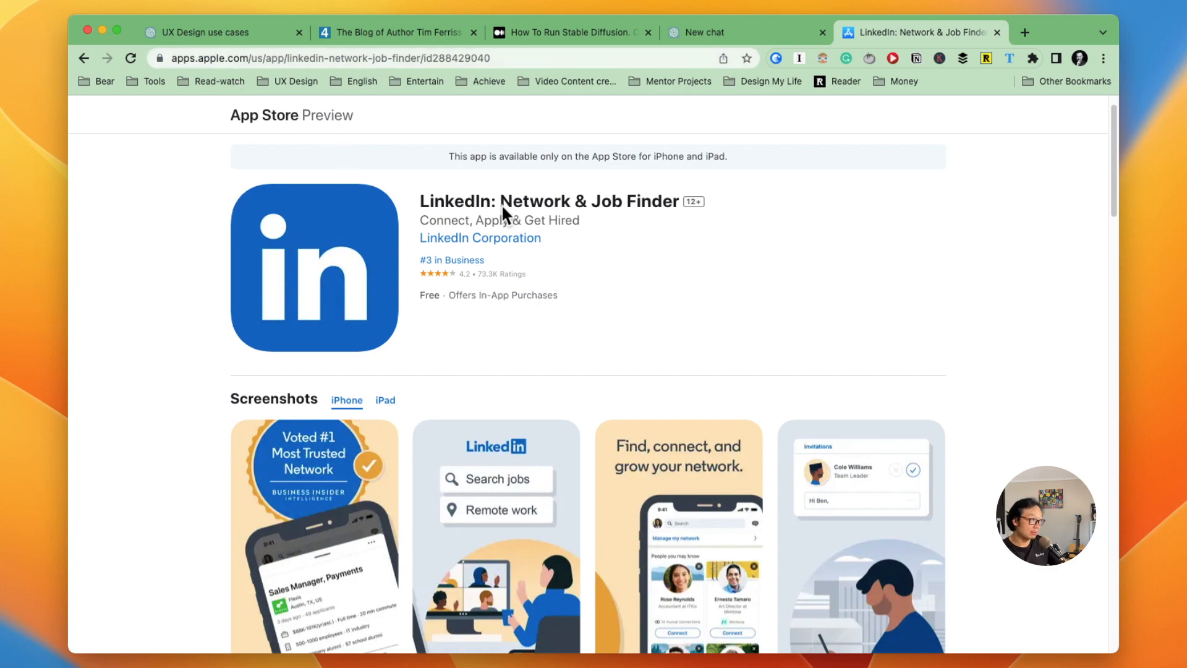
pyautogui.scroll(-3)
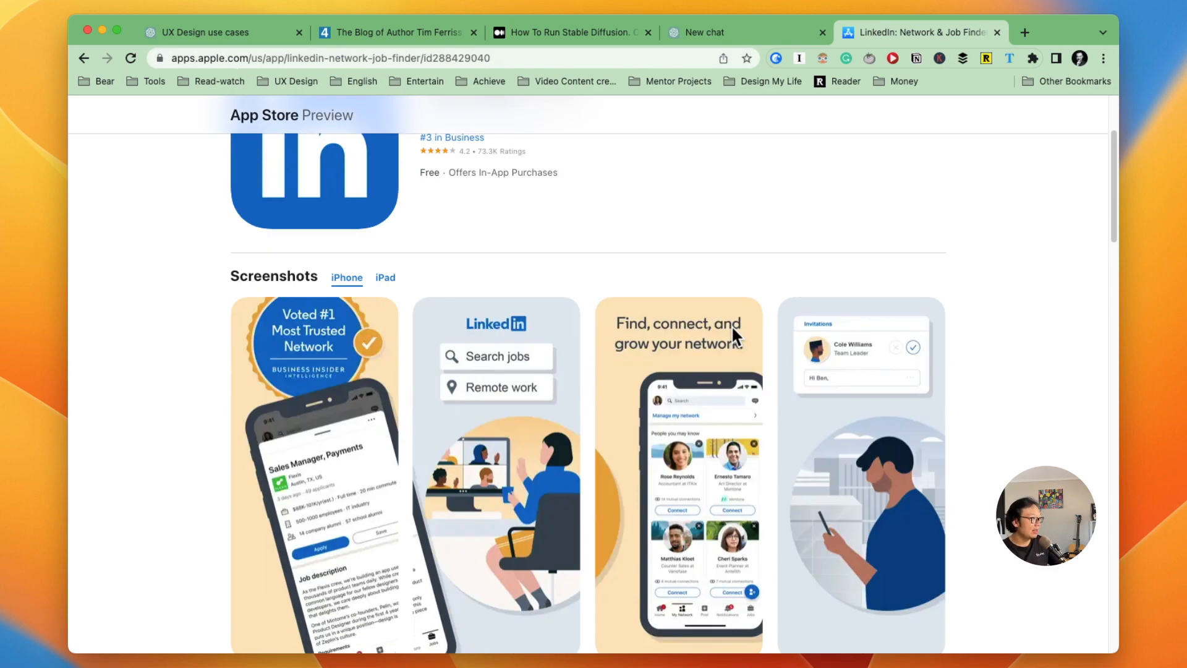
pyautogui.scroll(-3)
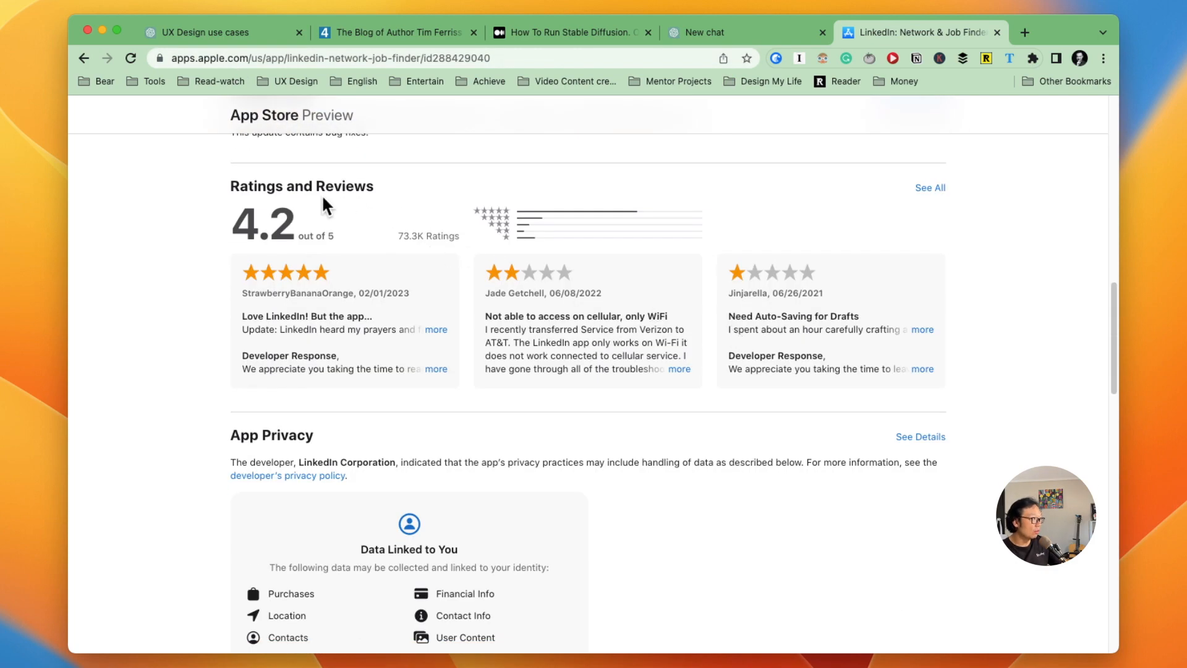
pyautogui.moveTo(821, 228)
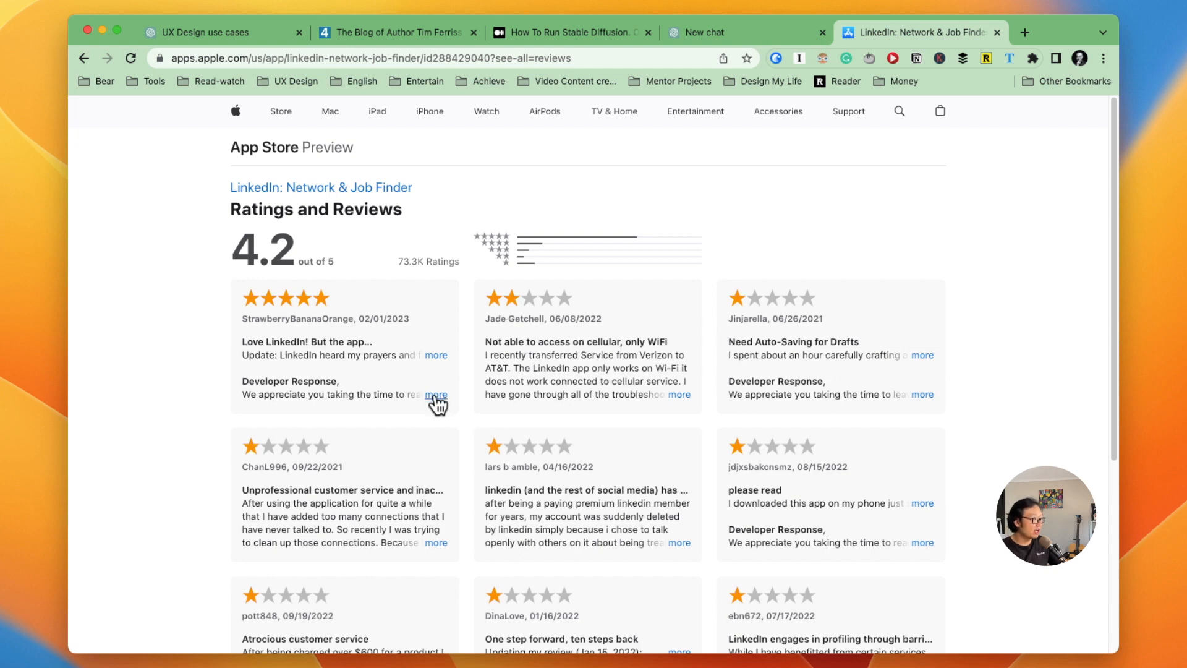
# - Expand the first five-star LinkedIn review and select its whole text for copying
pyautogui.click(437, 395)
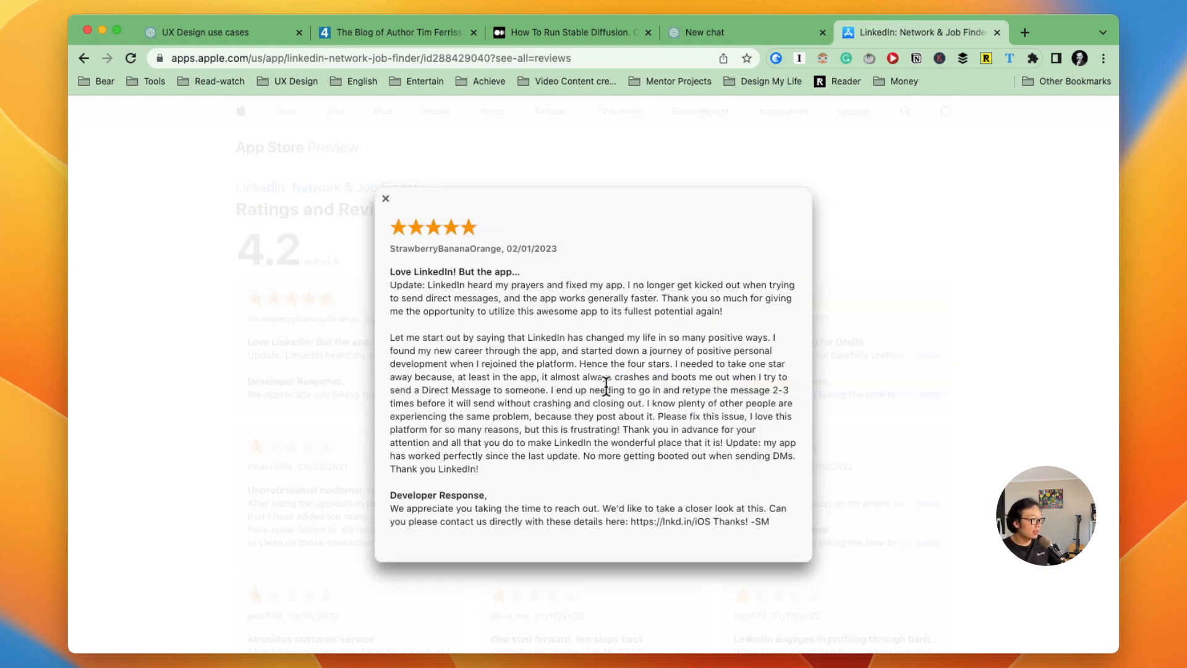
pyautogui.moveTo(390, 248); pyautogui.dragTo(770, 521)
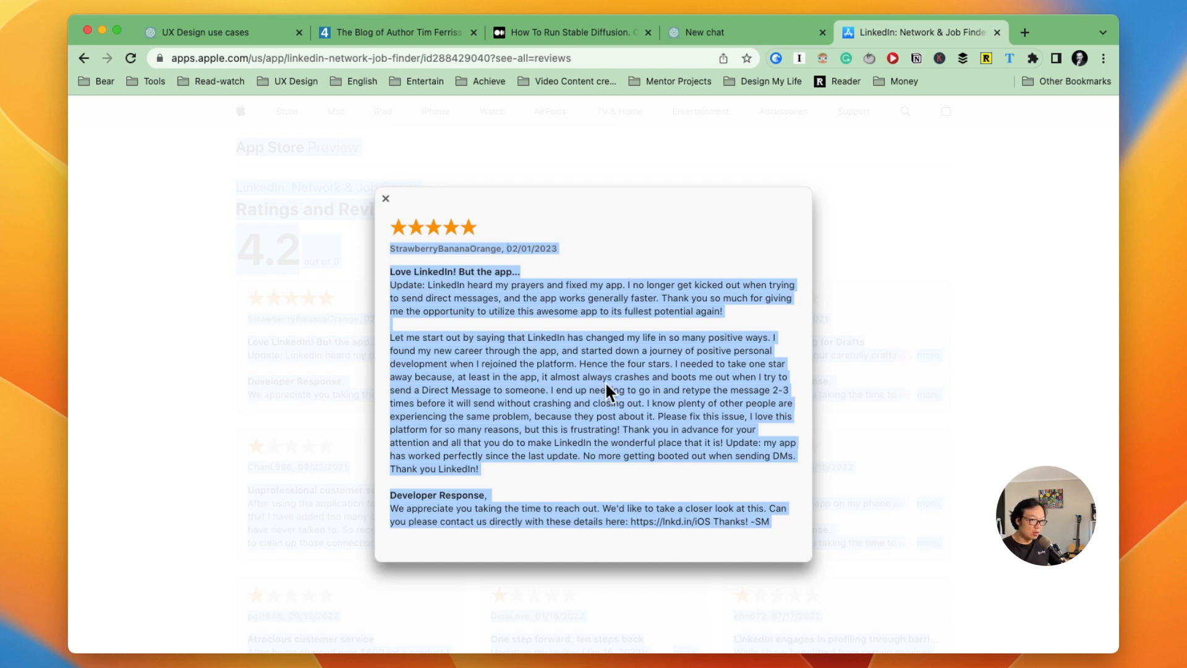
pyautogui.moveTo(581, 377)
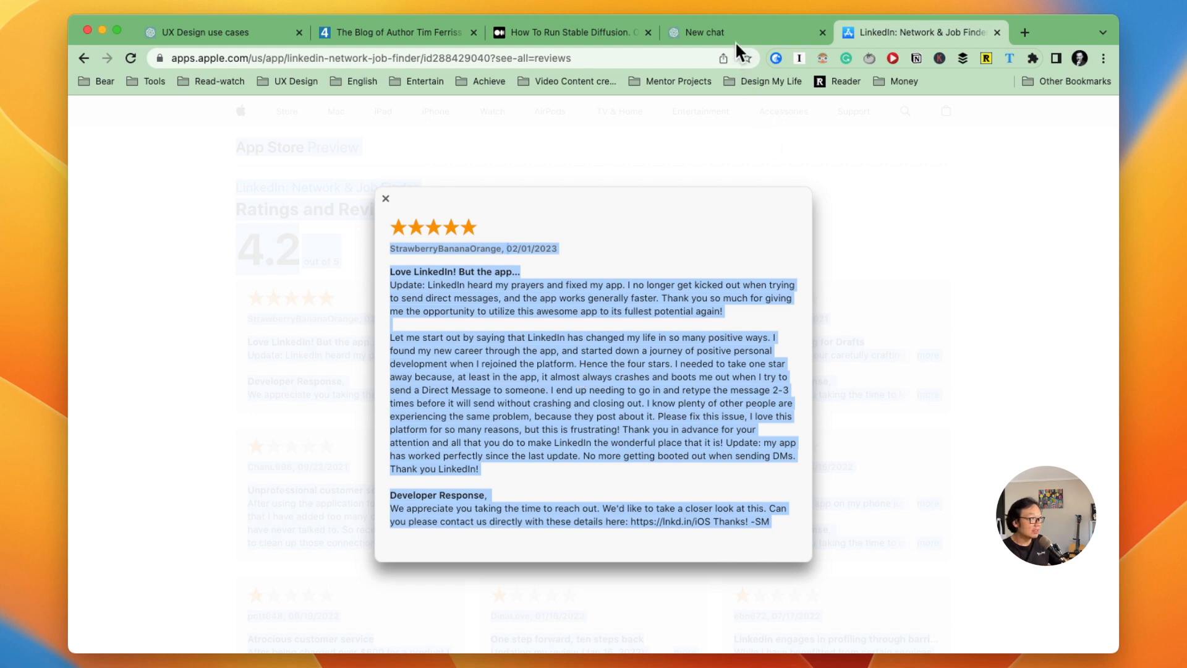
# - Switch to the new ChatGPT chat and keep GPT-4 selected as the model
pyautogui.click(704, 32)
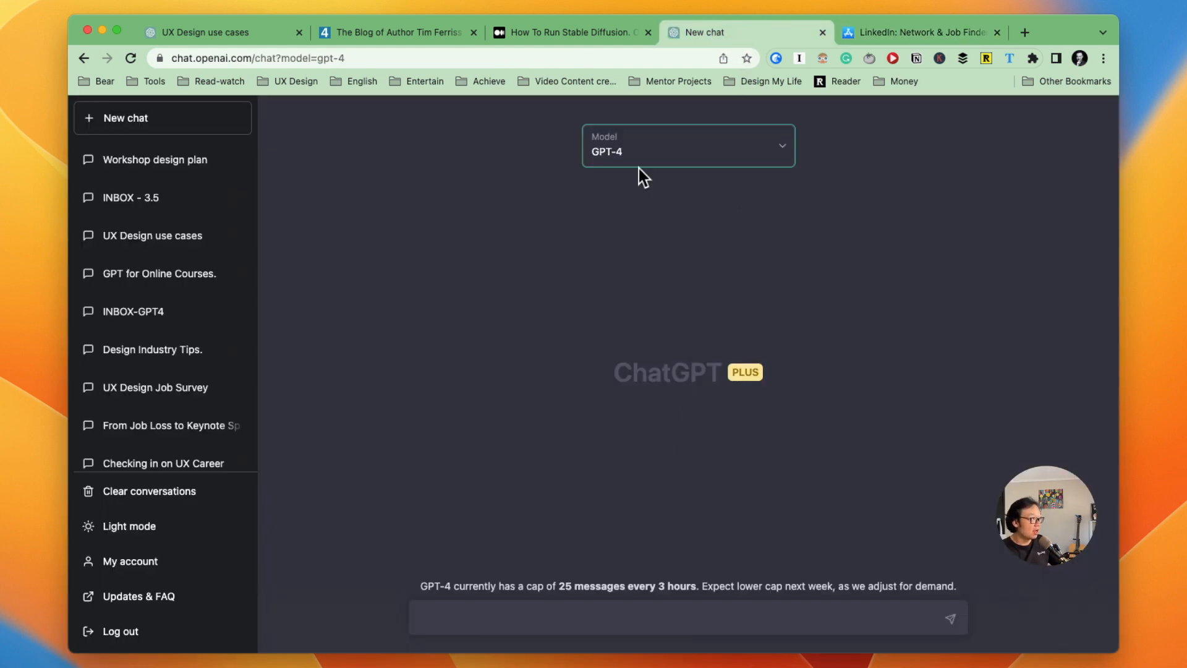
pyautogui.moveTo(760, 160)
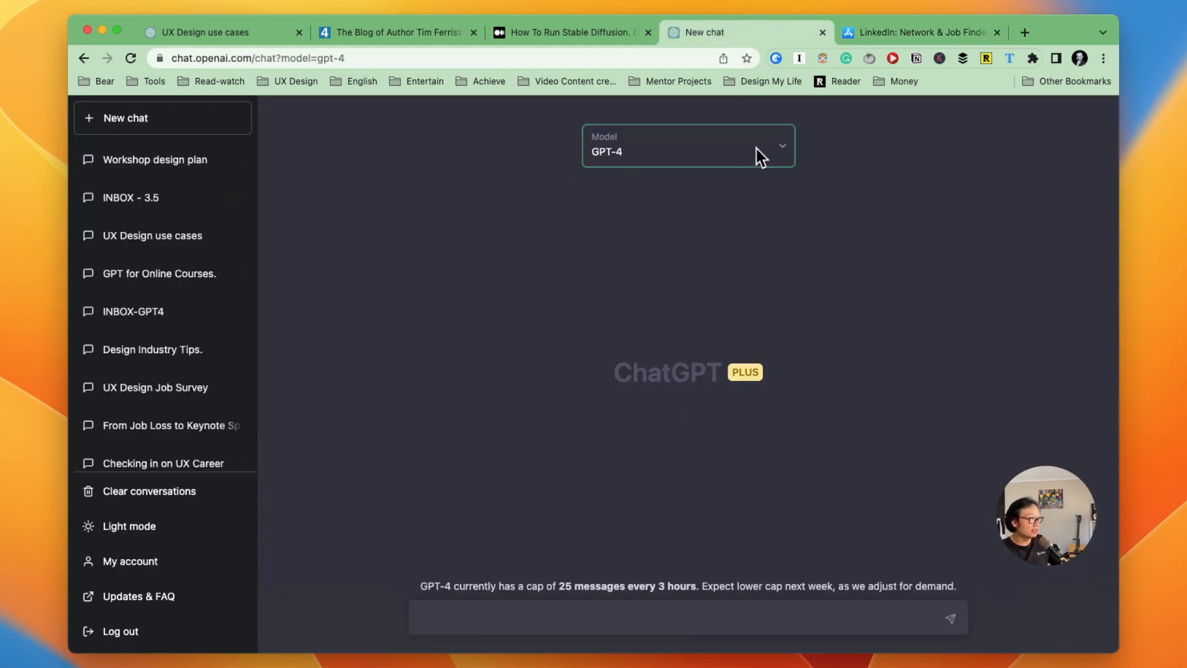
pyautogui.click(687, 146)
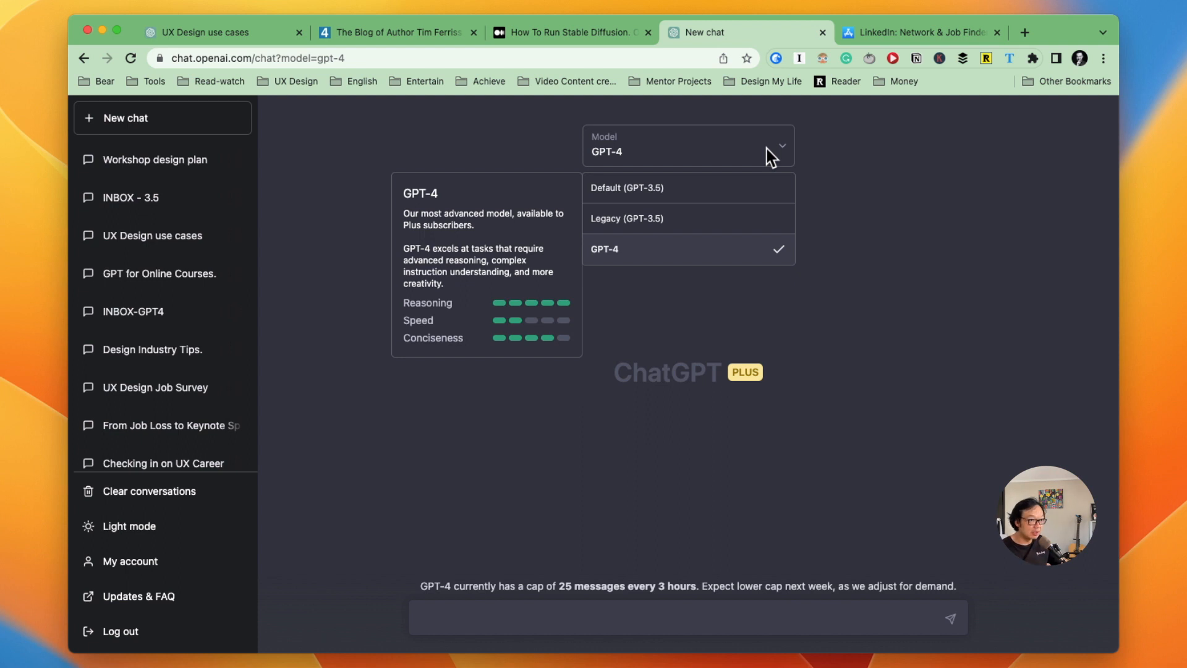
pyautogui.moveTo(659, 257)
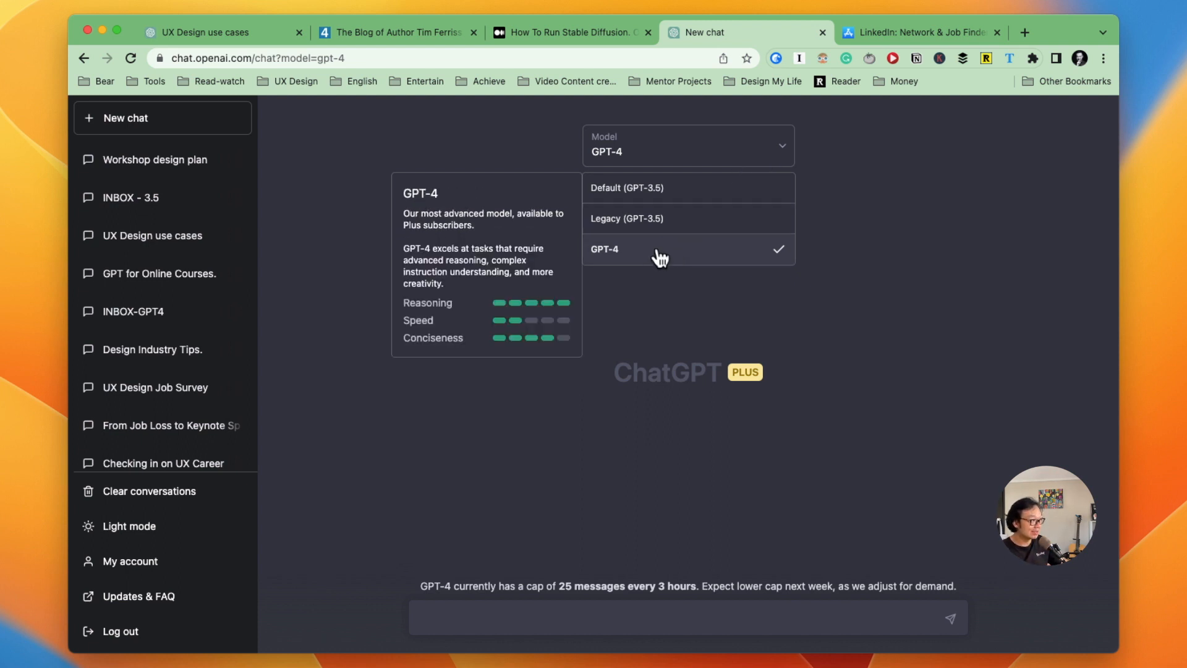
pyautogui.click(605, 249)
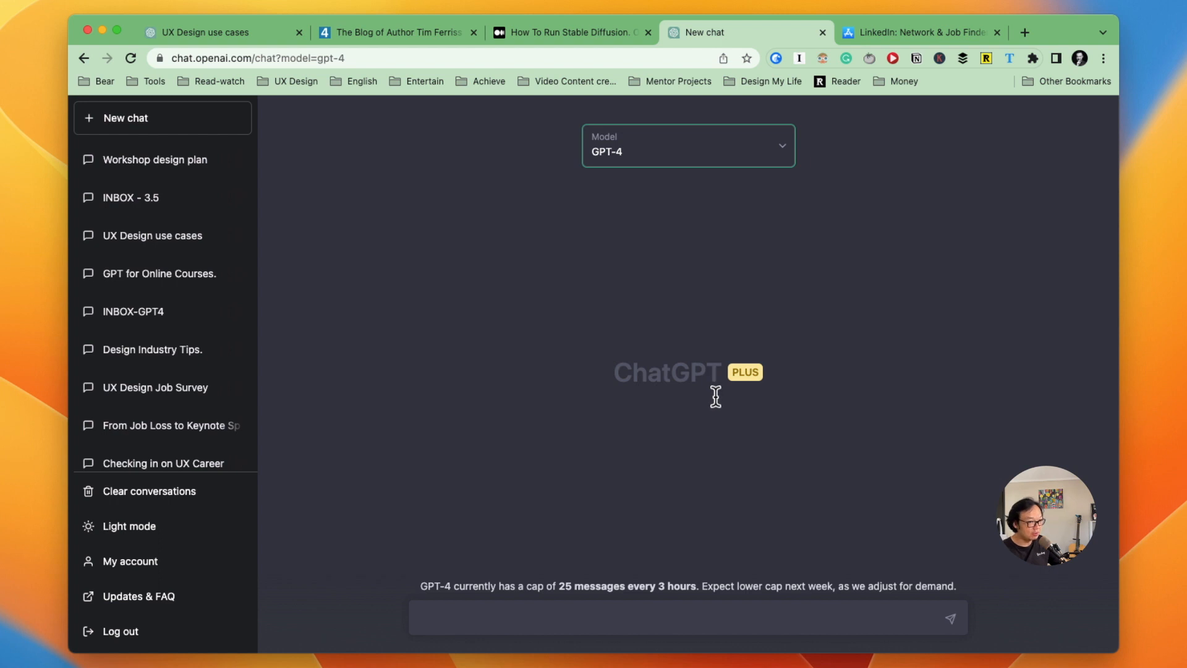
pyautogui.click(652, 618)
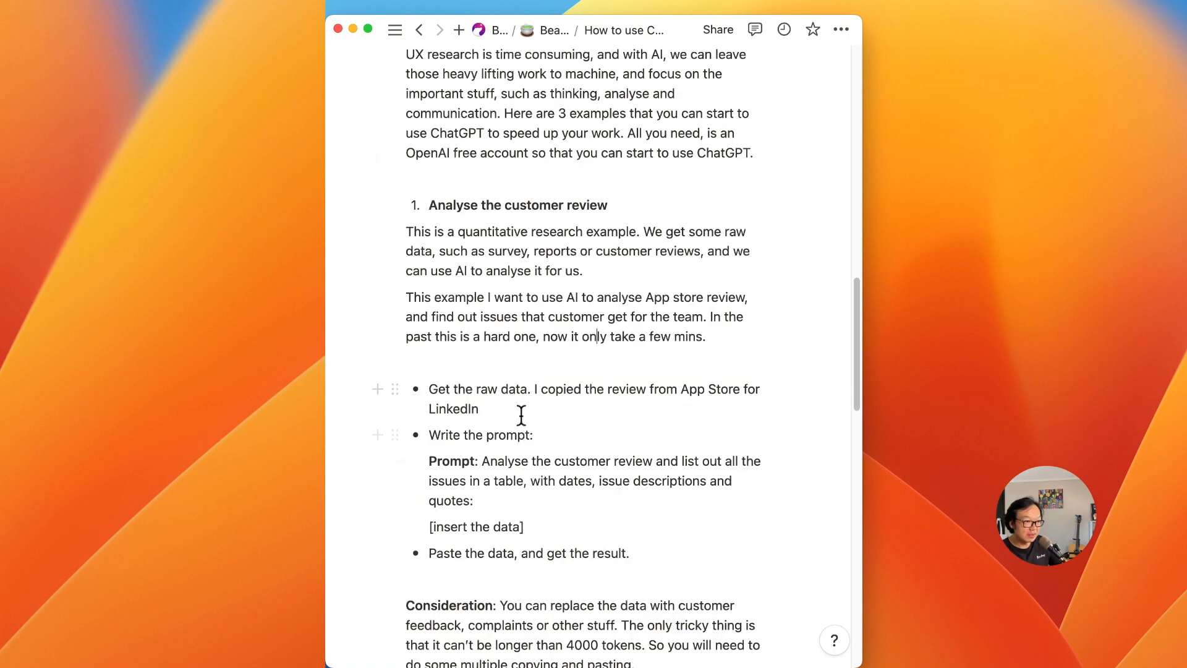
# - Select the review-analysis prompt text under 'Write the prompt' in the Bear note
pyautogui.moveTo(483, 436); pyautogui.dragTo(467, 476)
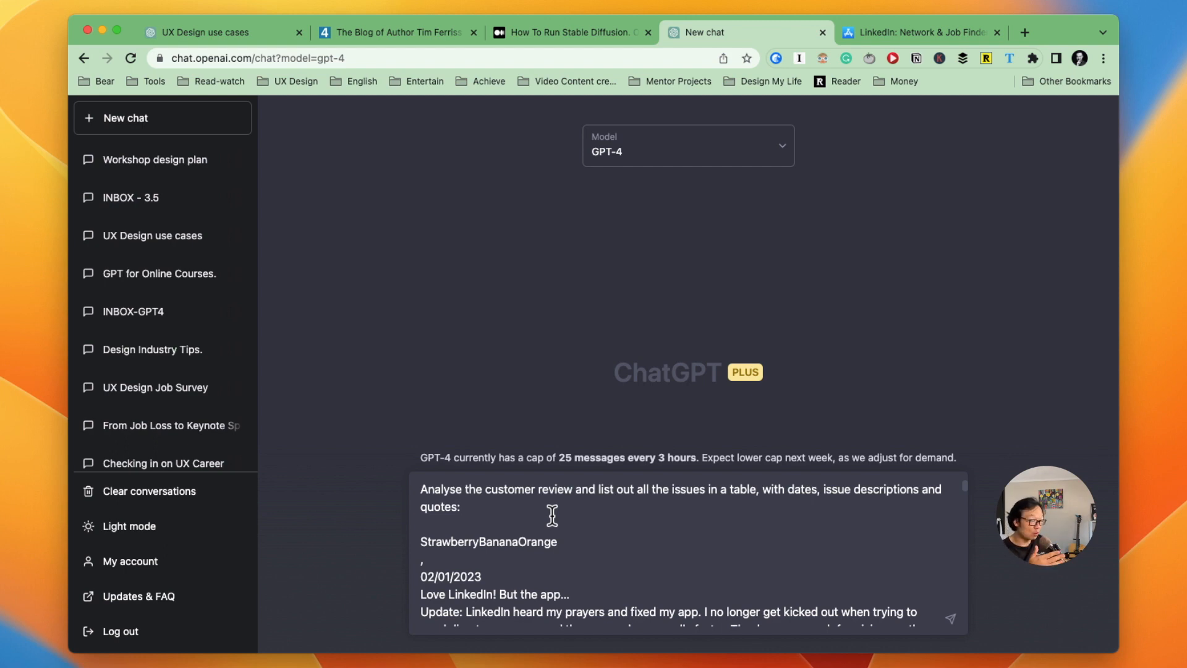
# - Submit the review-analysis prompt with the pasted LinkedIn review to ChatGPT
pyautogui.click(461, 507)
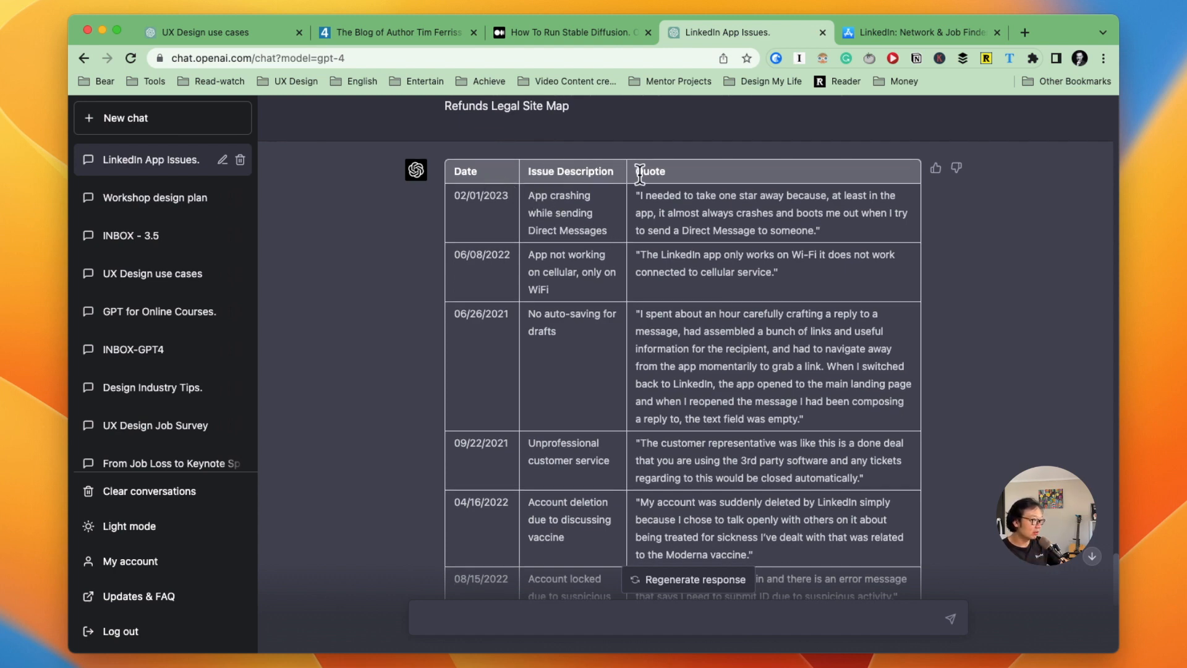
pyautogui.moveTo(610, 346)
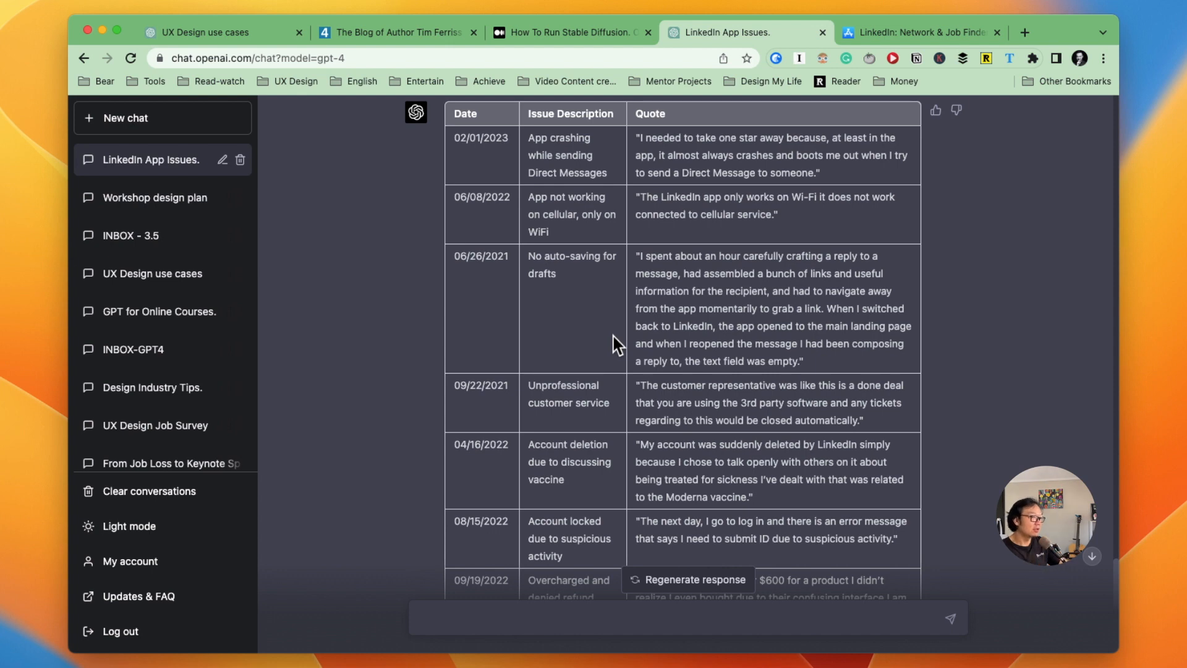
pyautogui.moveTo(537, 322)
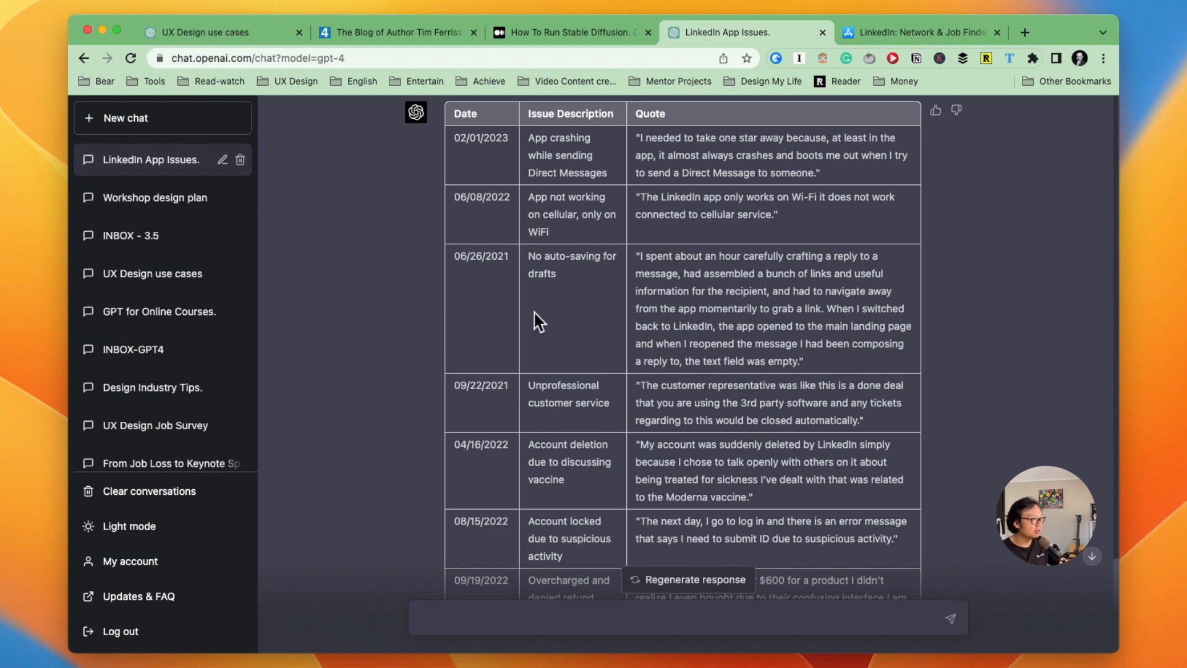
pyautogui.scroll(-3)
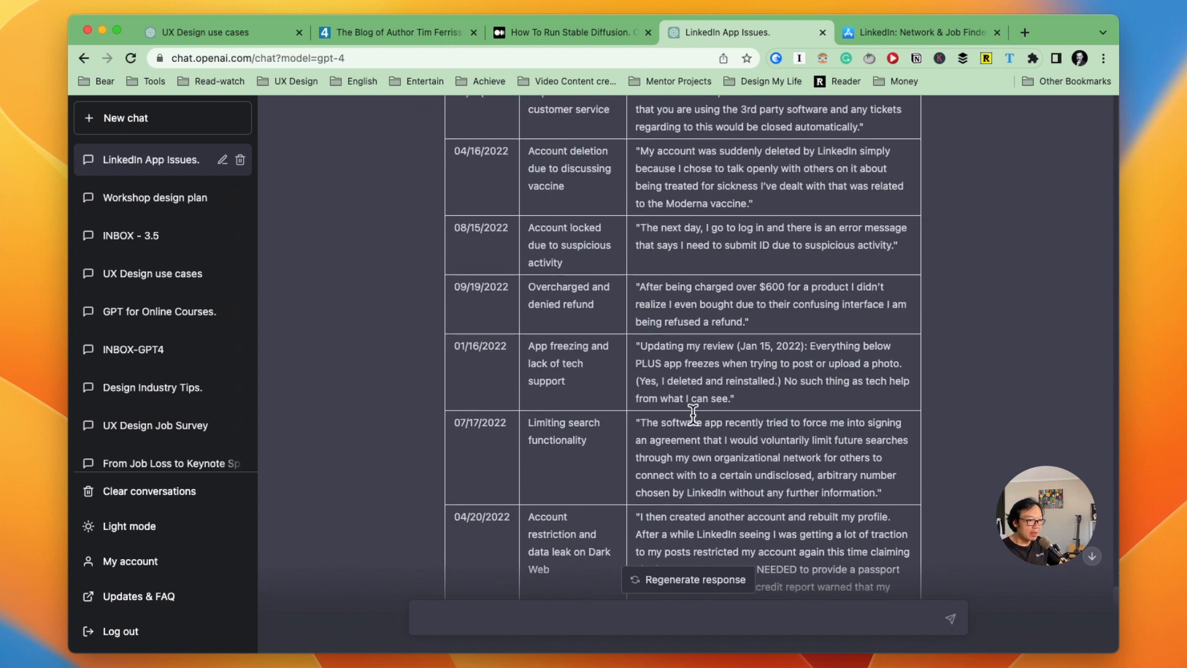
pyautogui.scroll(-3)
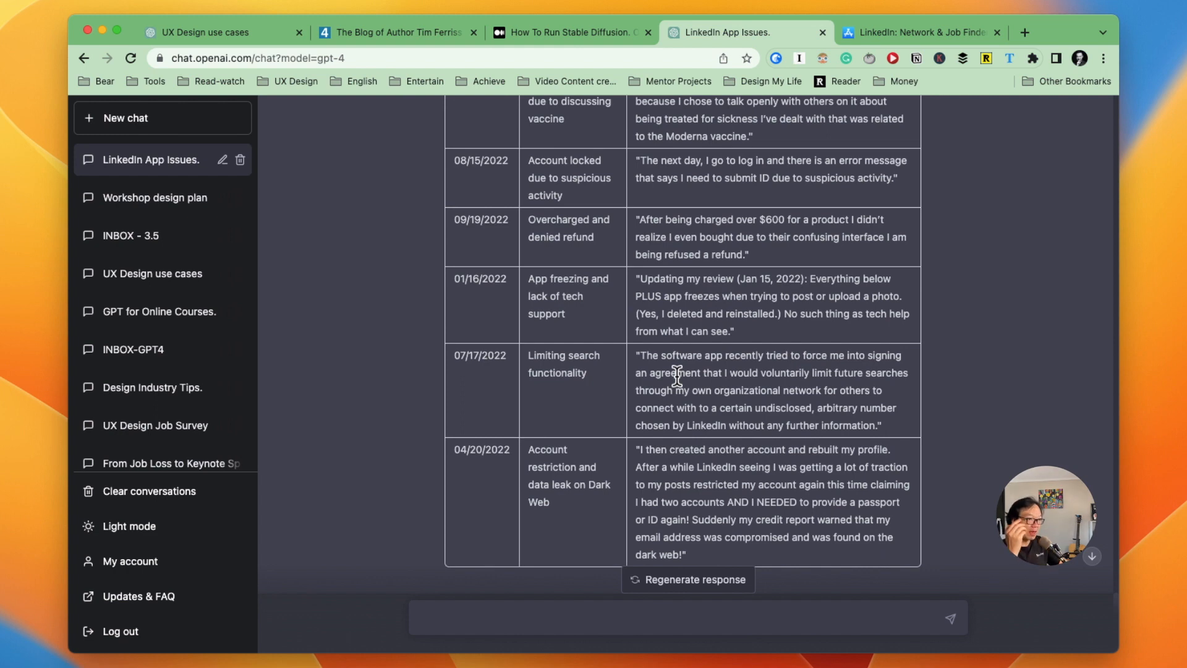
pyautogui.moveTo(919, 500)
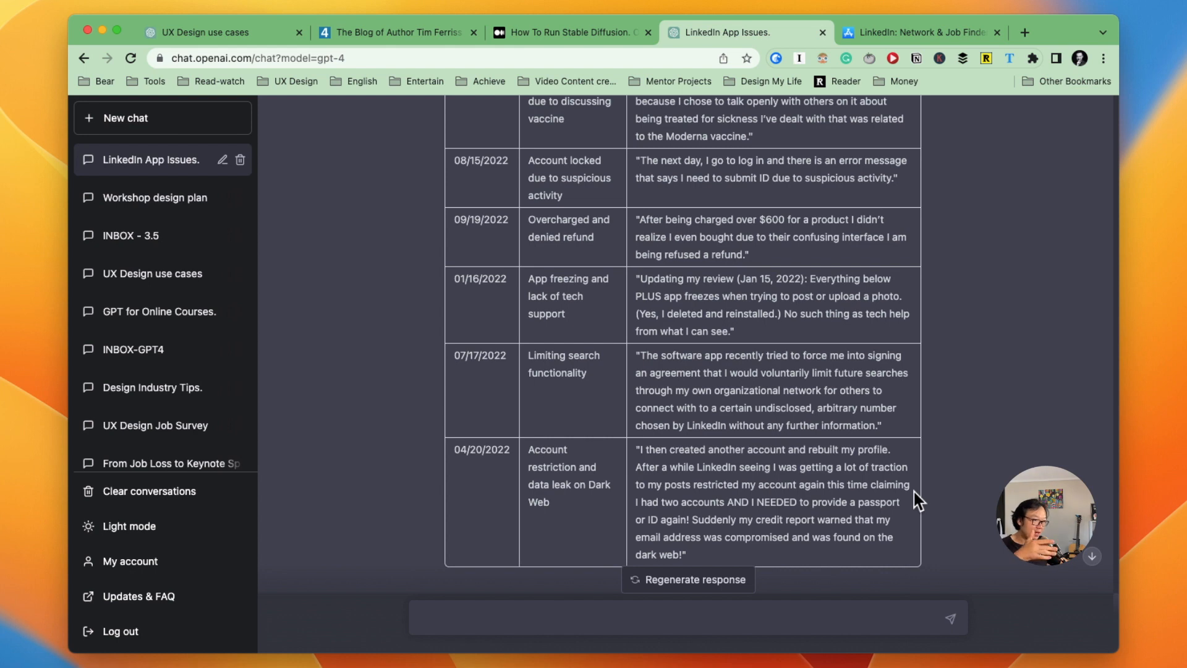
pyautogui.moveTo(946, 483)
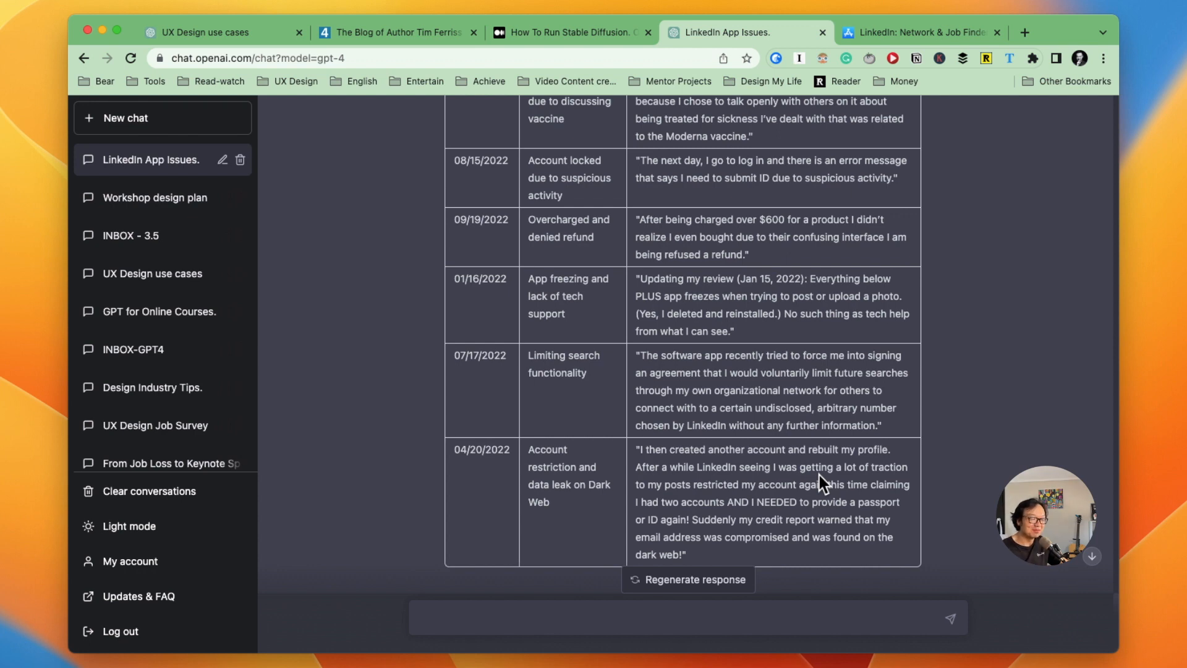
pyautogui.moveTo(913, 420)
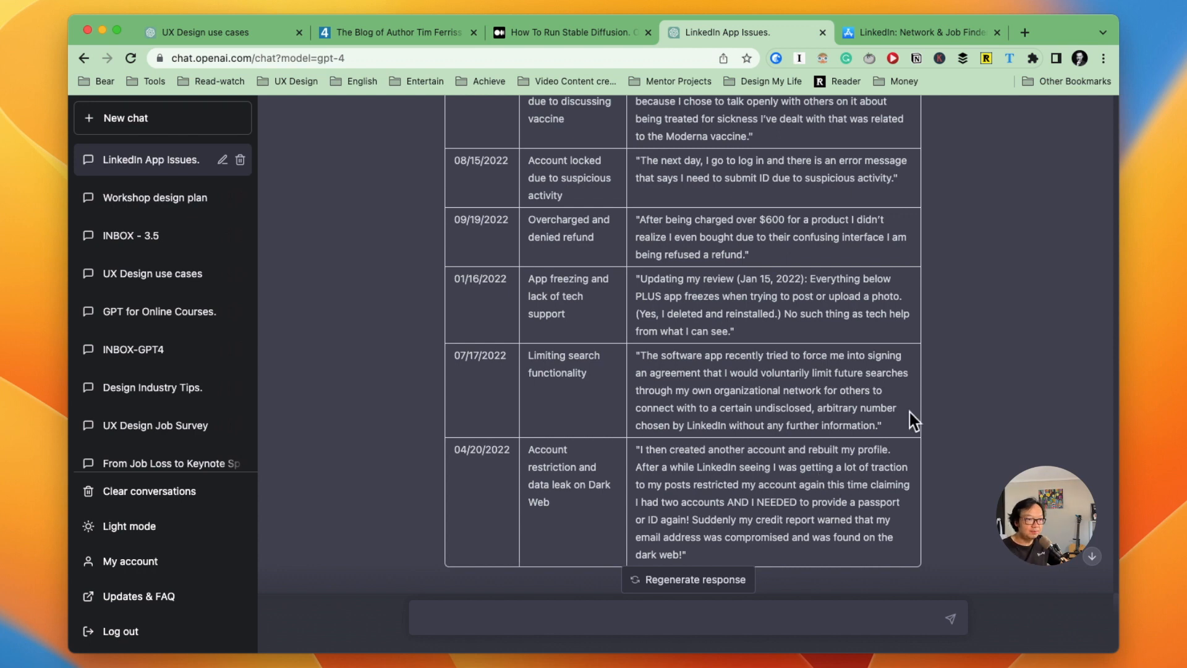
# - Scroll the tim.blog podcast page down to the newest-to-oldest episode list
pyautogui.click(394, 32)
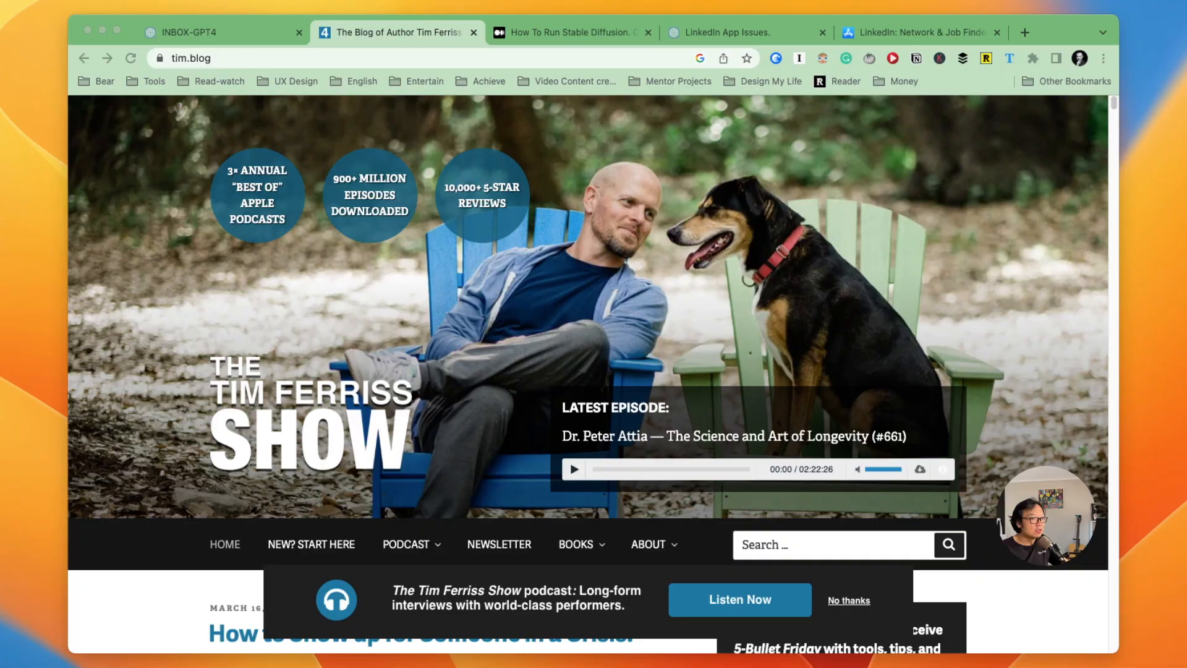
pyautogui.scroll(-3)
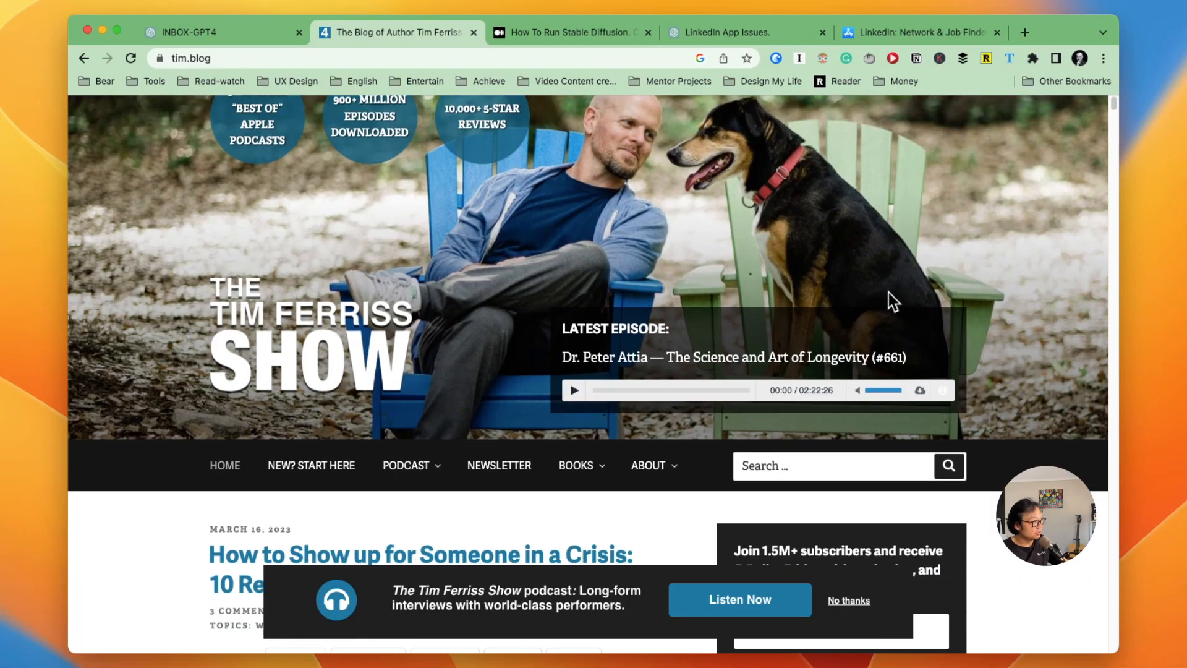
pyautogui.scroll(-3)
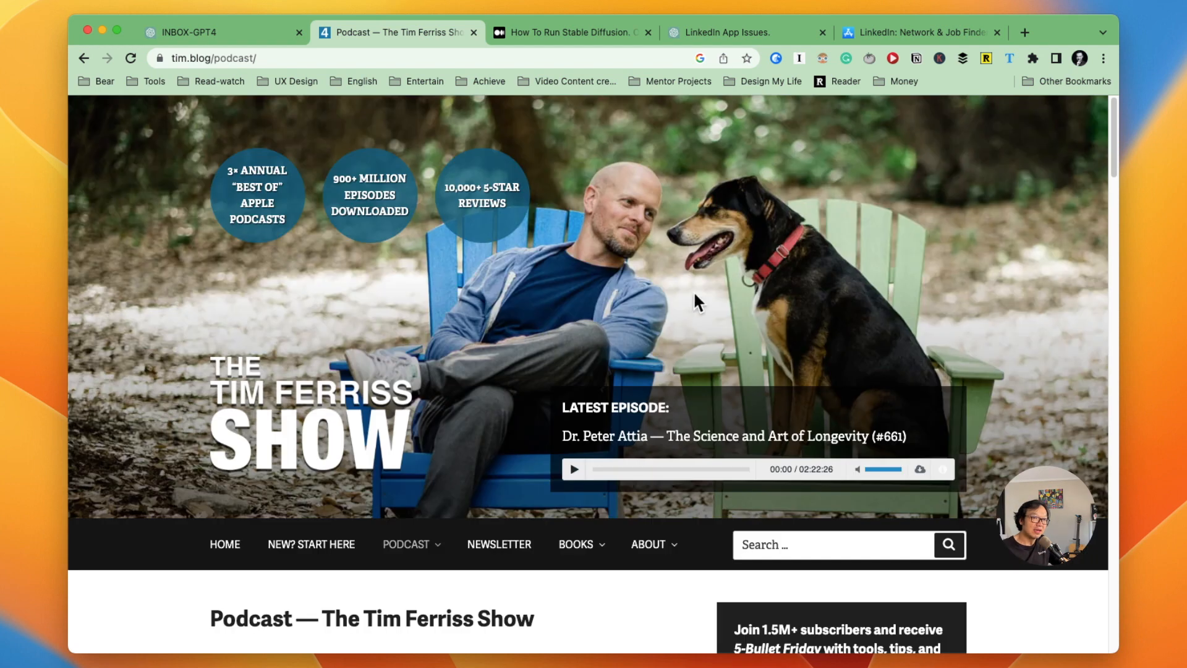
pyautogui.moveTo(612, 452)
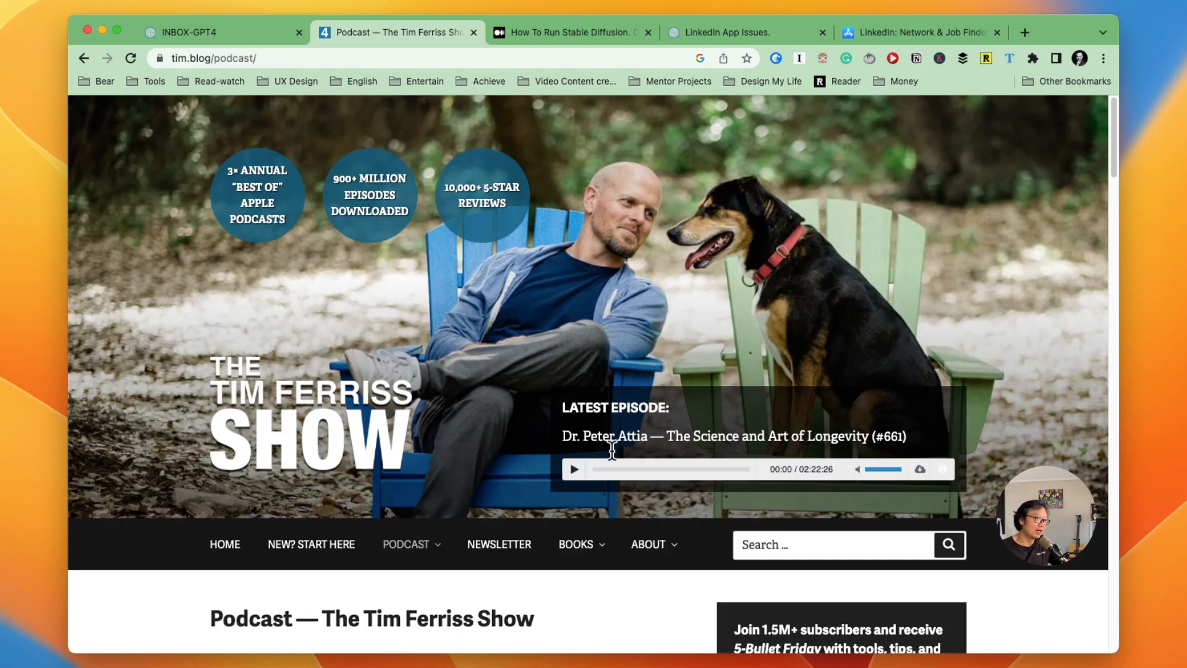
pyautogui.scroll(-3)
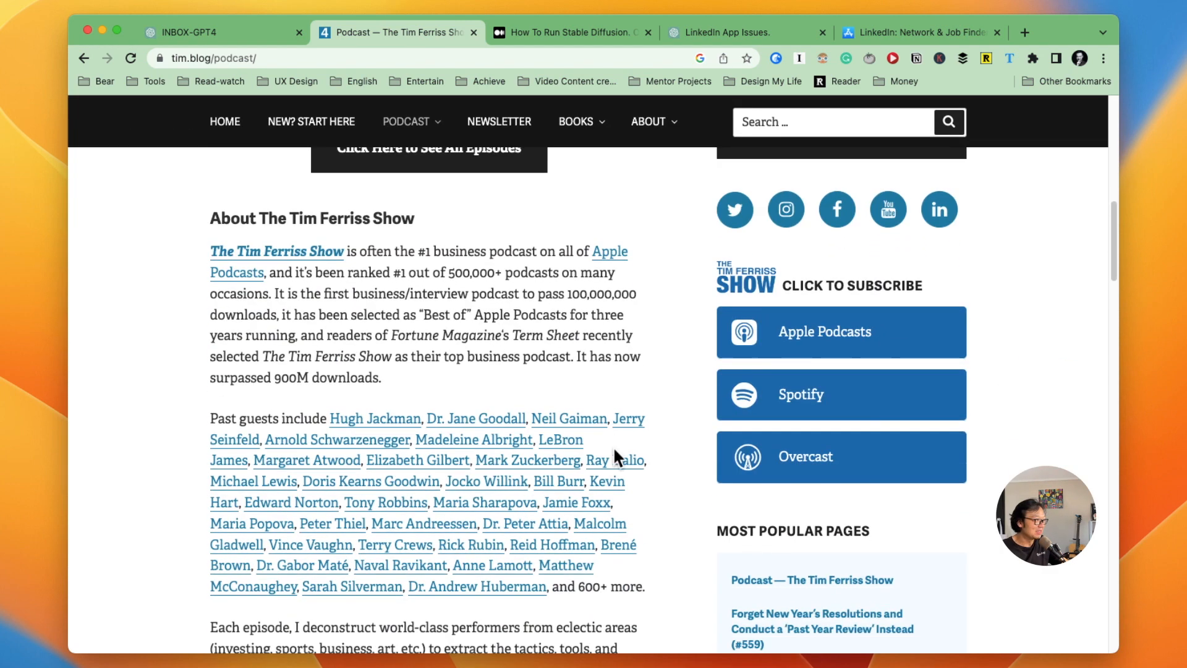
pyautogui.scroll(-3)
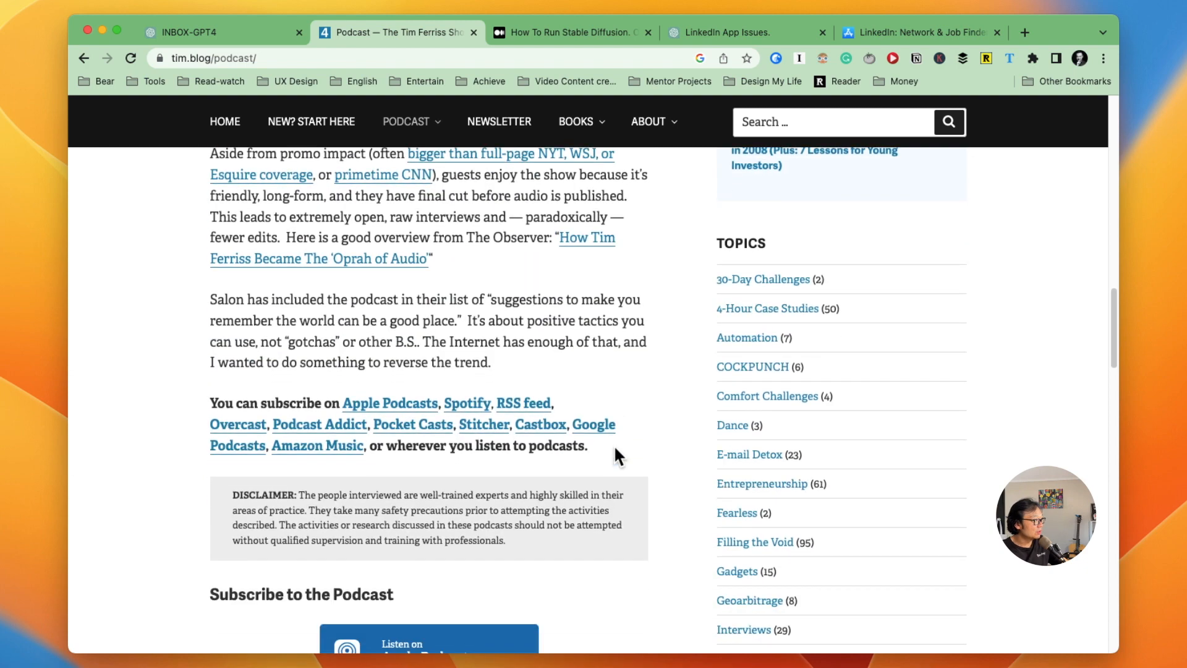
pyautogui.scroll(-3)
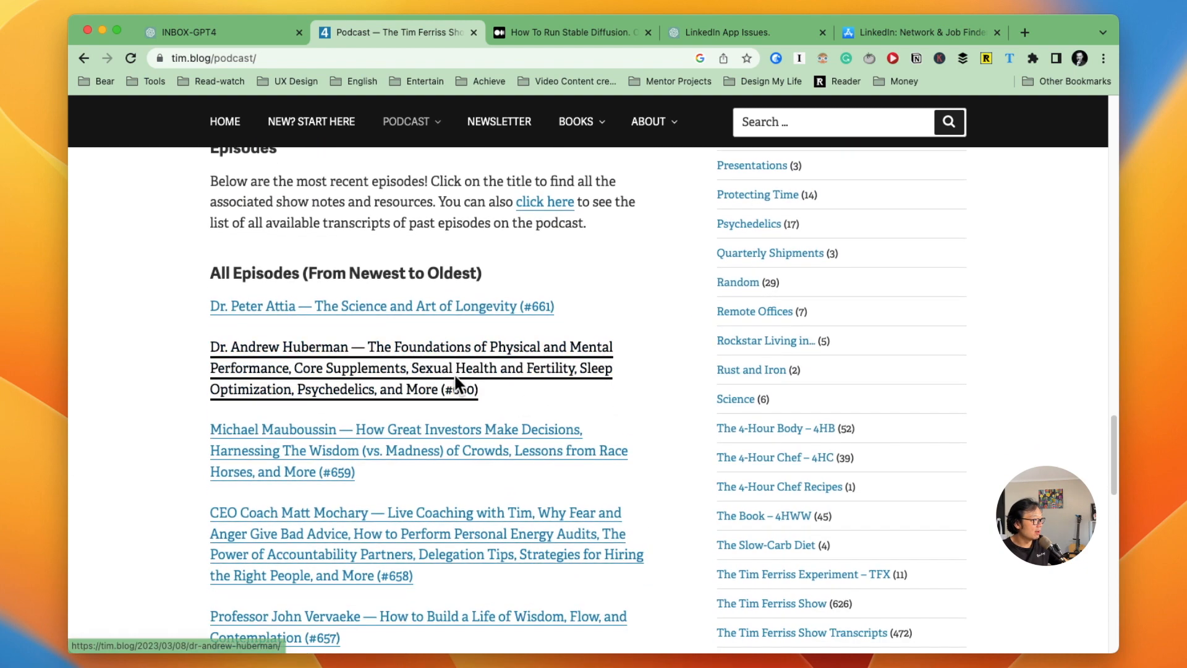
# - Scroll through the Dr. Andrew Huberman episode transcript, then return to the LinkedIn App Issues chat
pyautogui.click(411, 346)
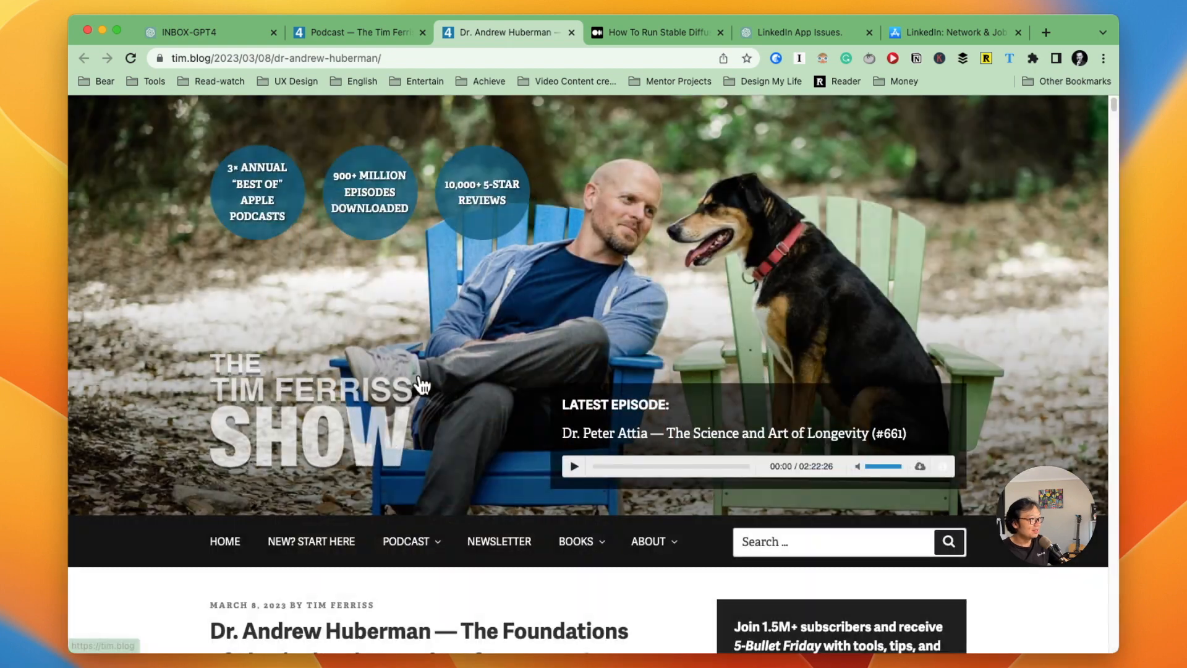
pyautogui.scroll(-3)
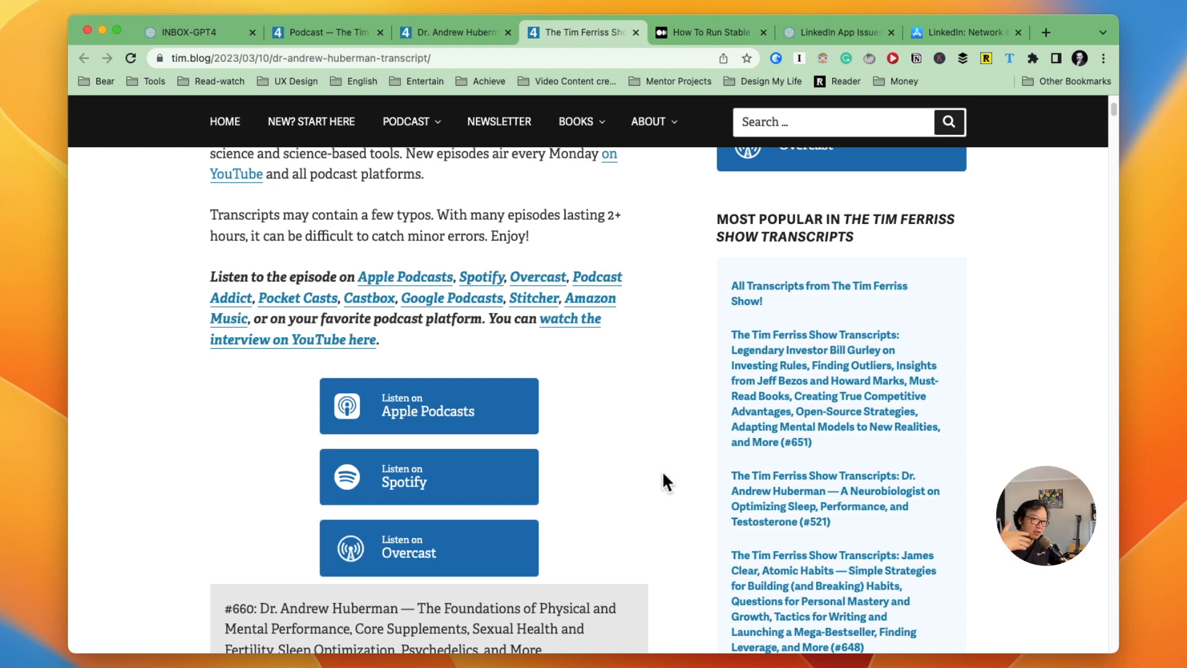
pyautogui.scroll(-3)
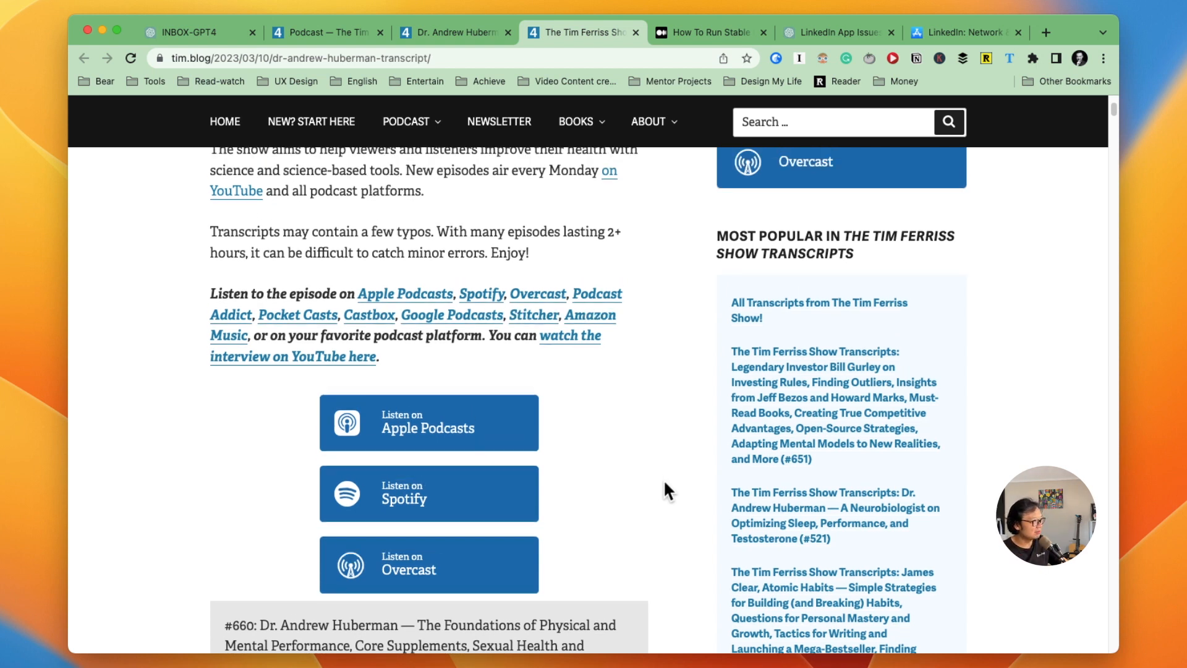
pyautogui.scroll(-3)
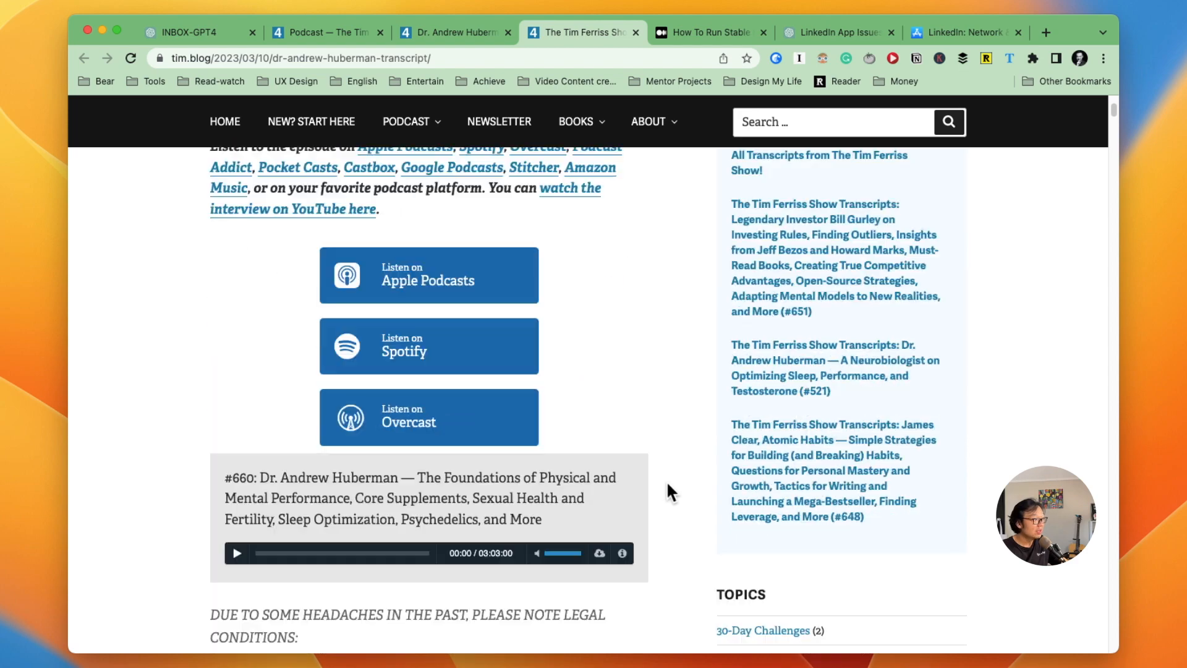
pyautogui.scroll(-3)
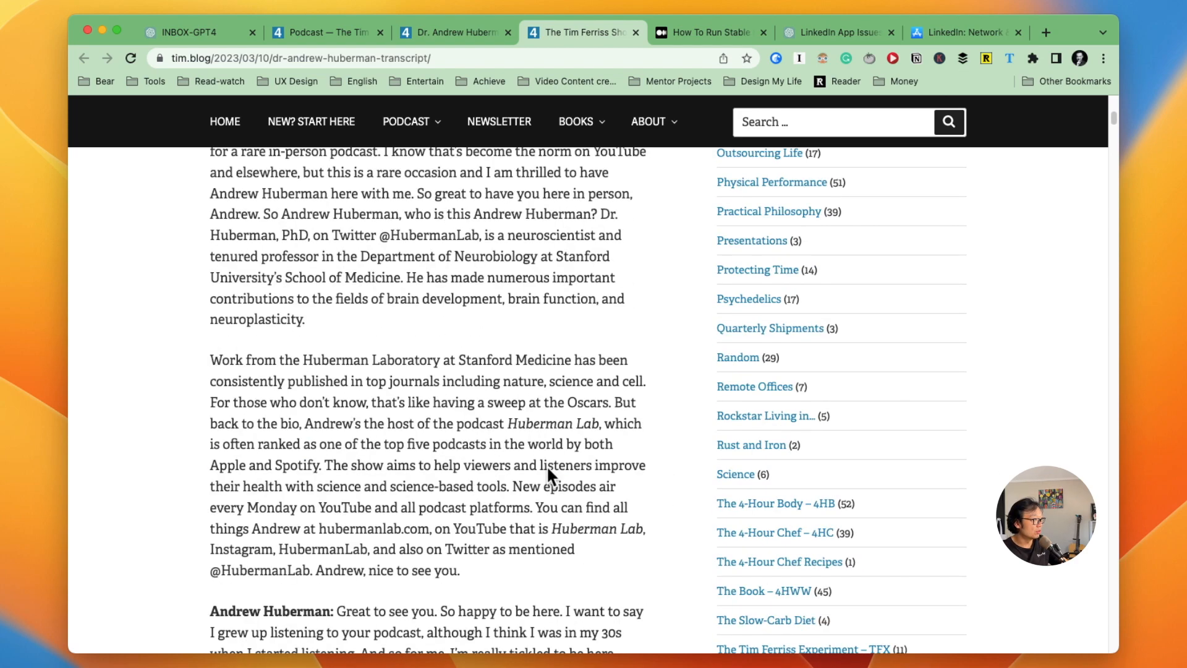
pyautogui.scroll(-3)
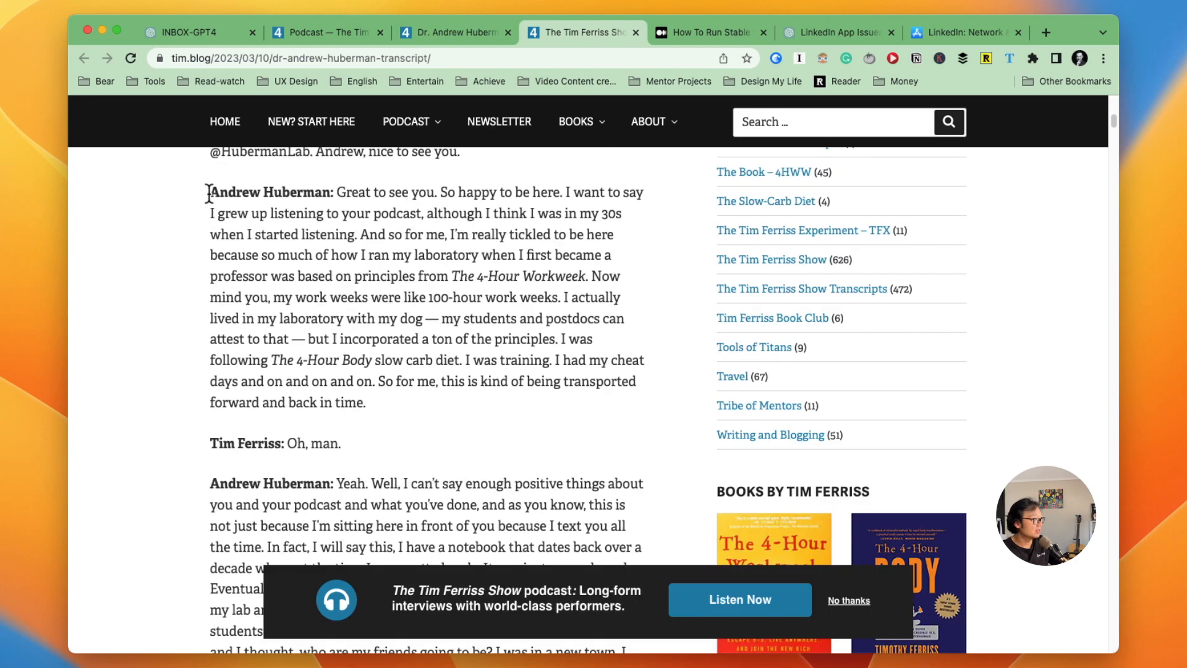
pyautogui.scroll(-3)
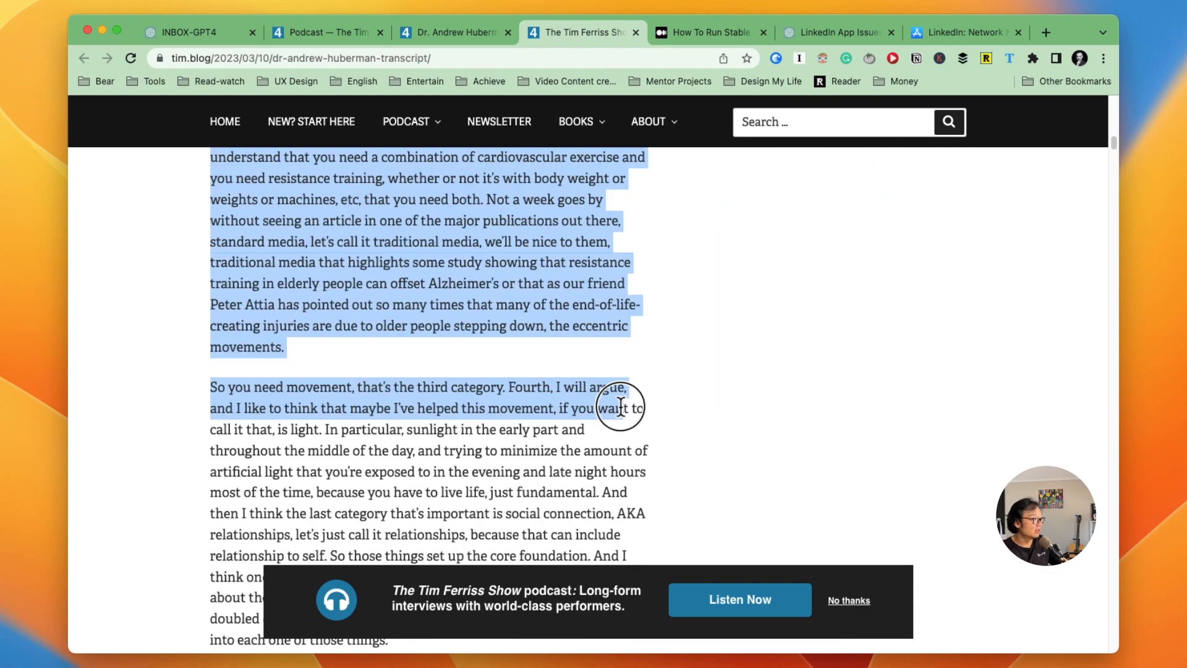
pyautogui.scroll(-3)
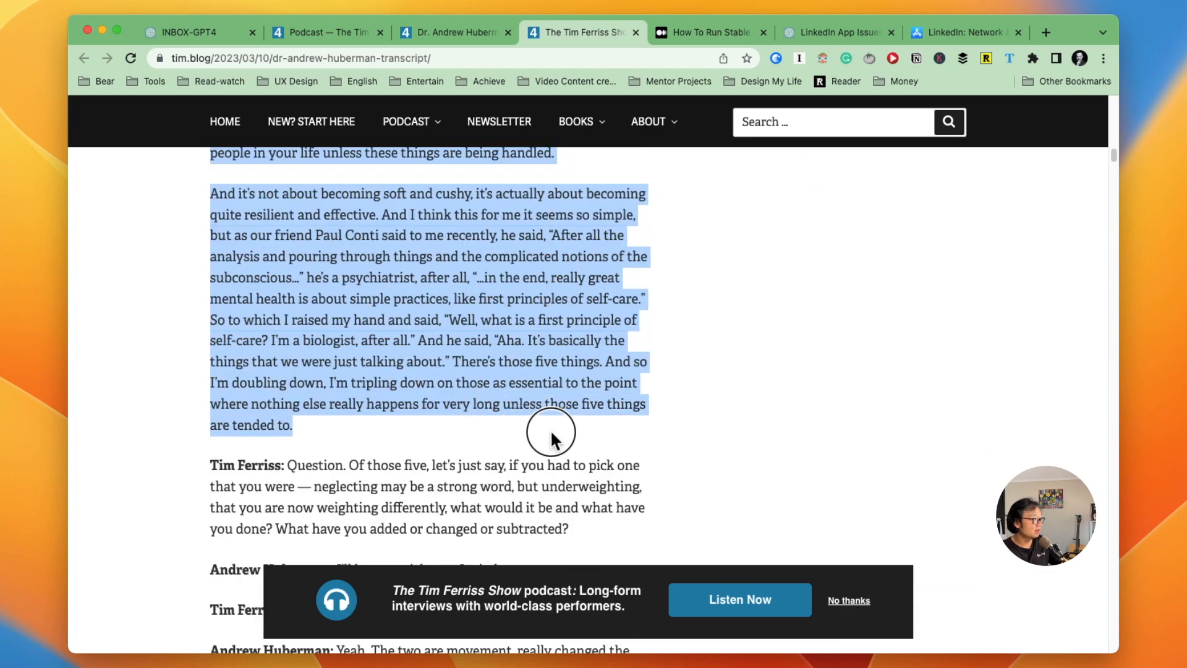
pyautogui.scroll(-3)
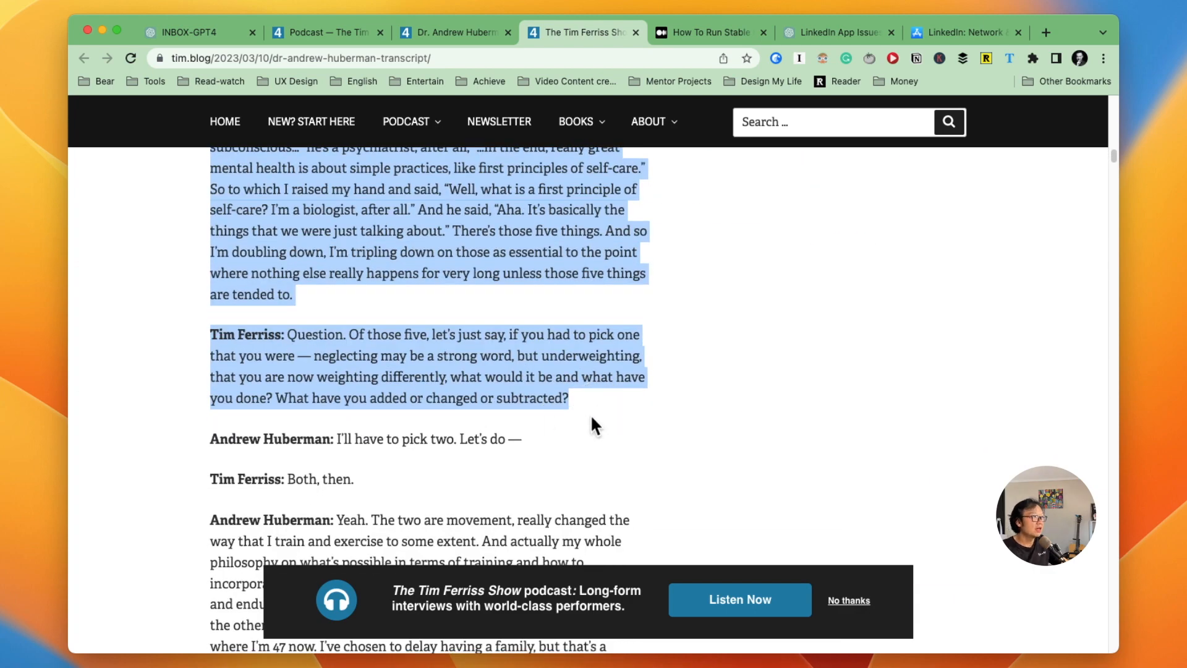
pyautogui.click(838, 33)
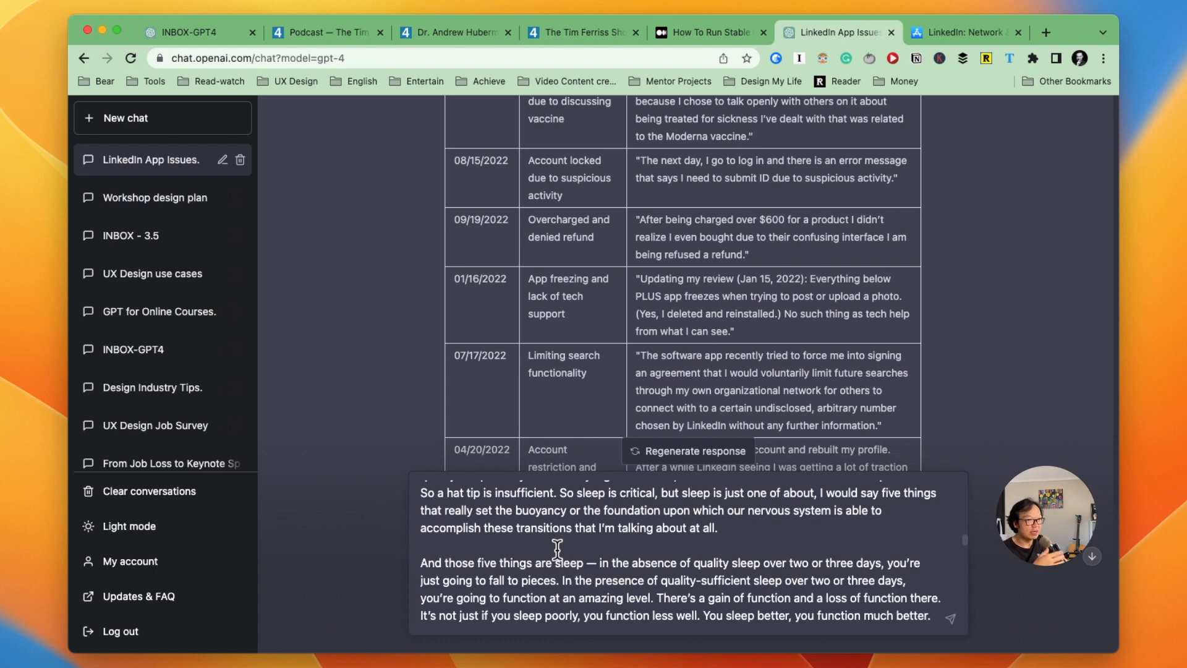
# - Load the transcript into platform.openai.com/playground in a new tab to read its token count
pyautogui.click(1046, 32)
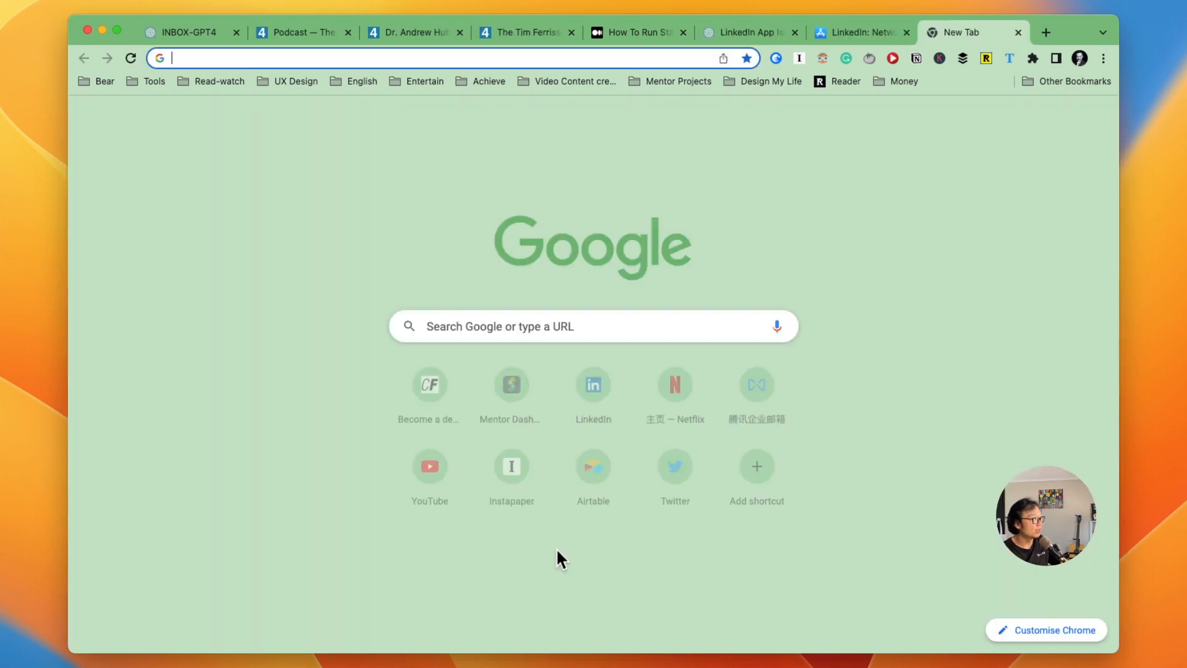
pyautogui.write('platform.openai.com/playground')
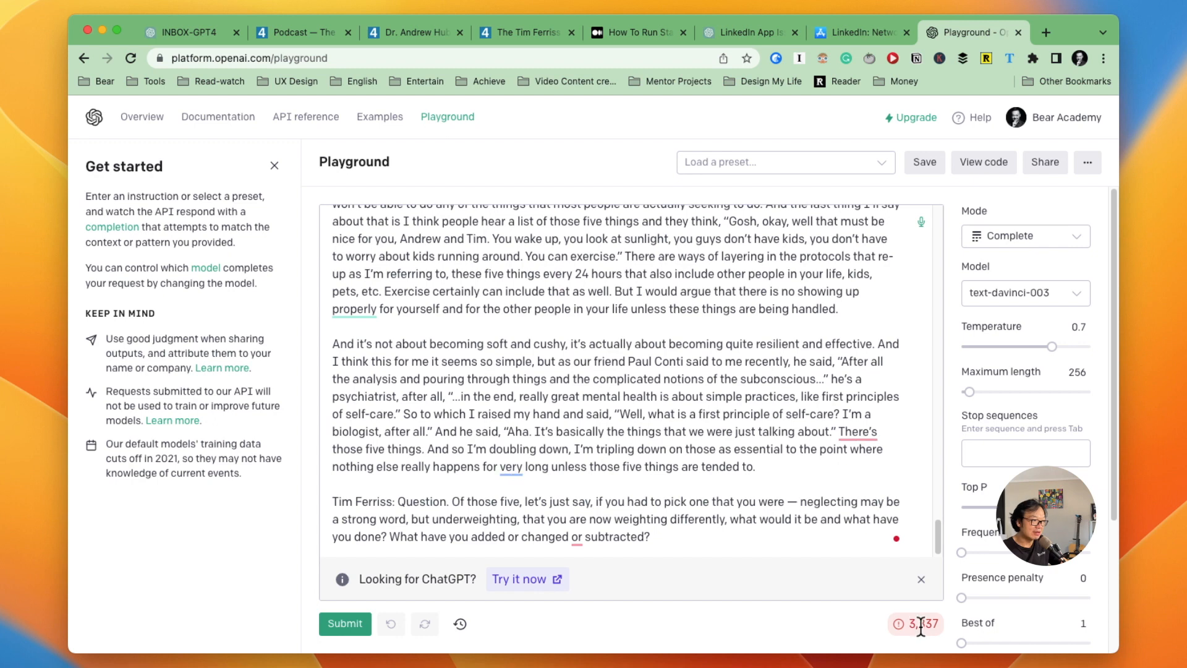
pyautogui.moveTo(331, 501); pyautogui.dragTo(649, 538)
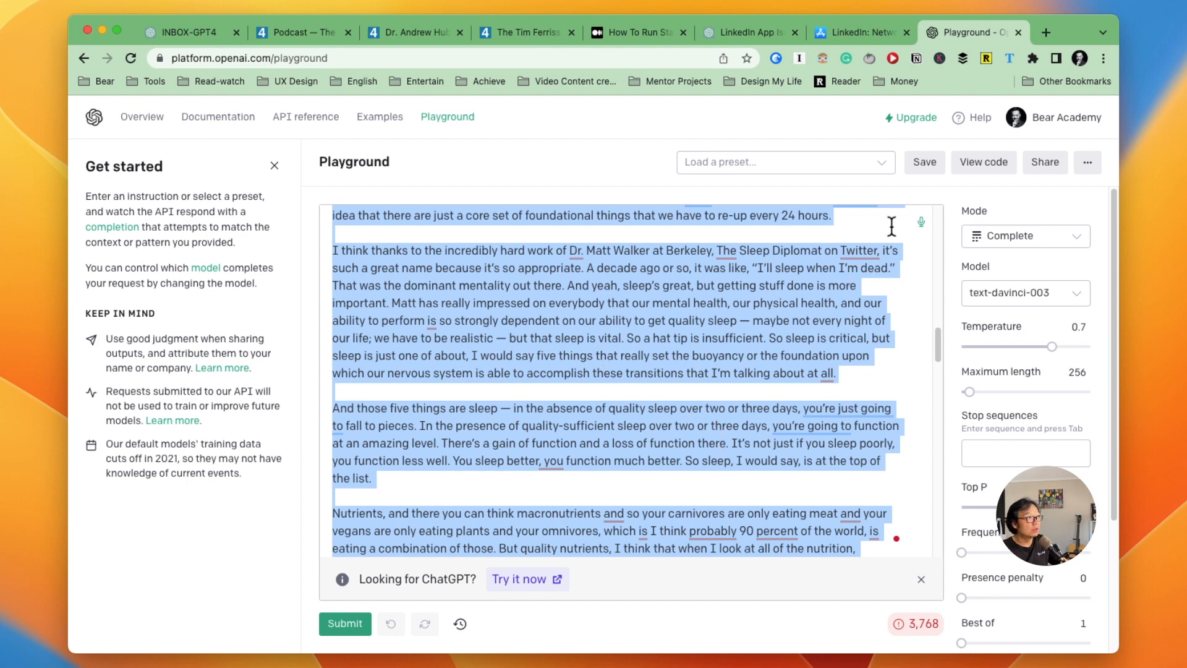
pyautogui.click(746, 32)
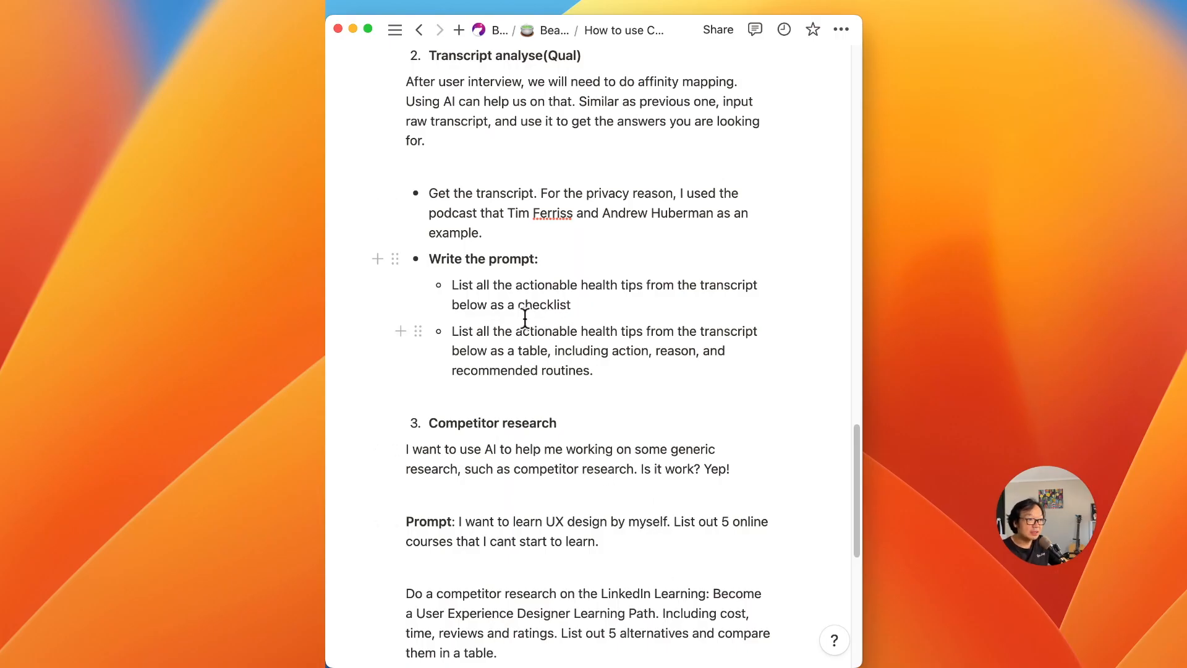
# - Select the 'List all the actionable health tips… as a checklist' prompt in Notion
pyautogui.moveTo(453, 285); pyautogui.dragTo(572, 304)
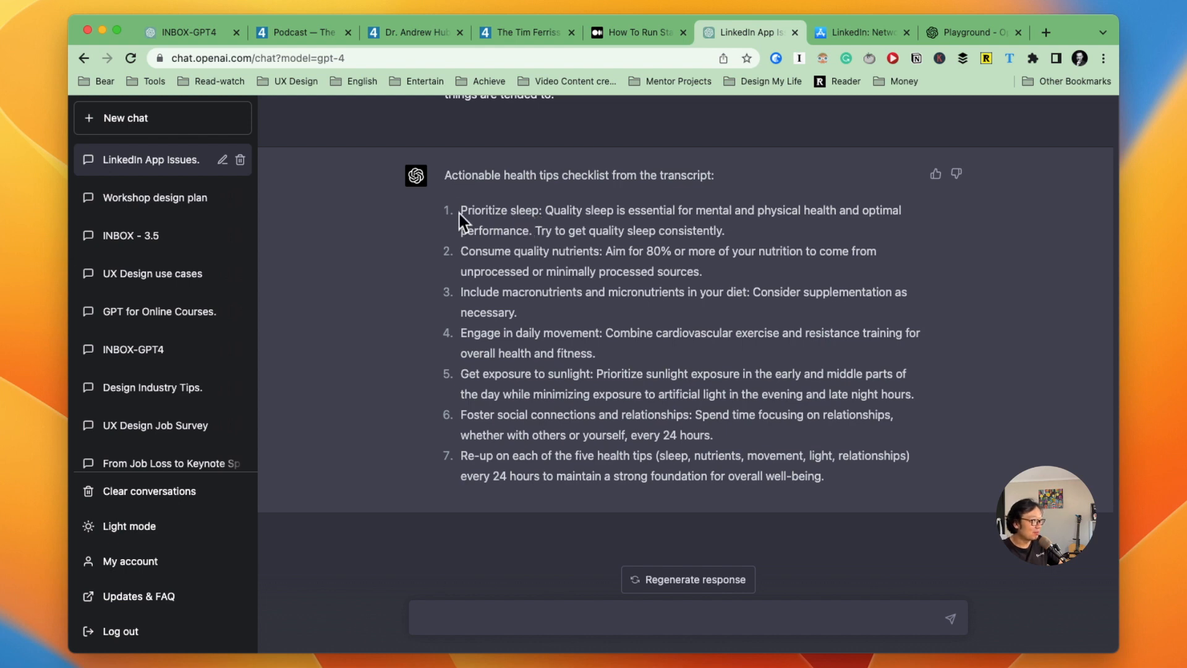
pyautogui.moveTo(500, 254)
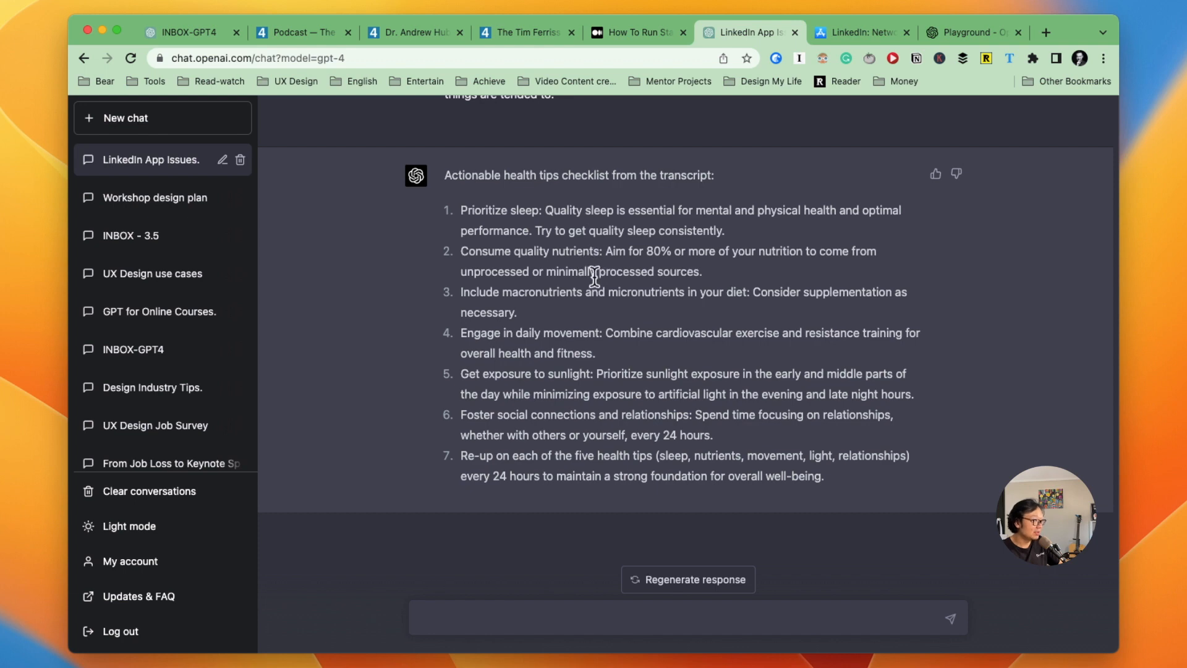
pyautogui.moveTo(589, 349)
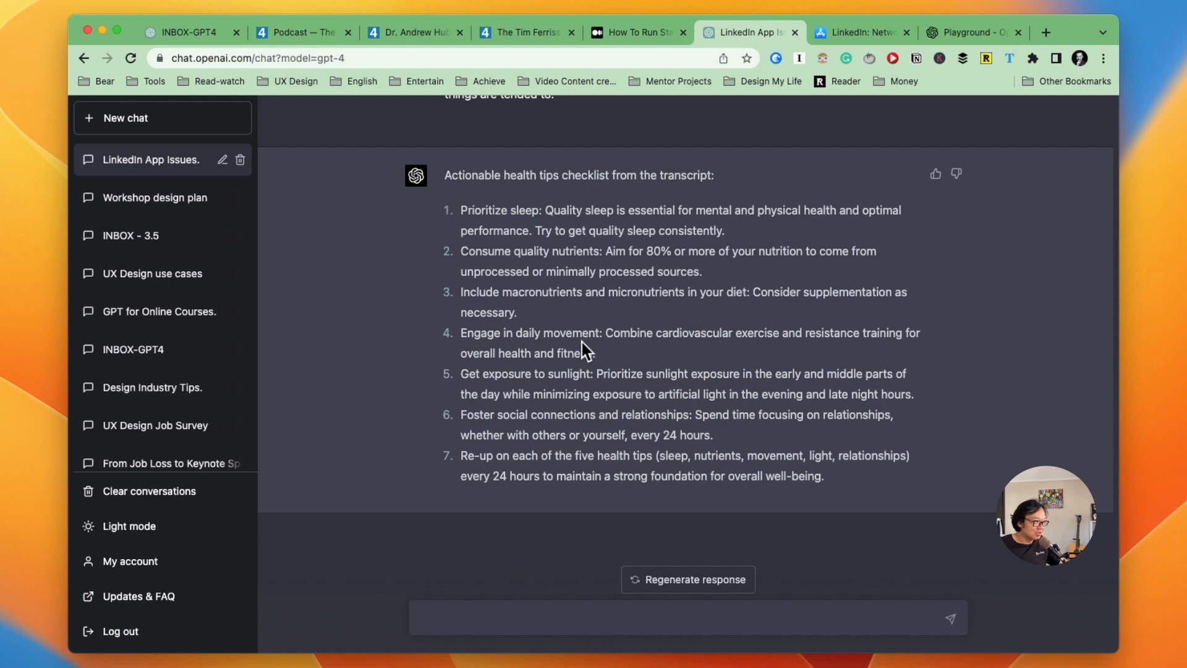
pyautogui.moveTo(788, 300)
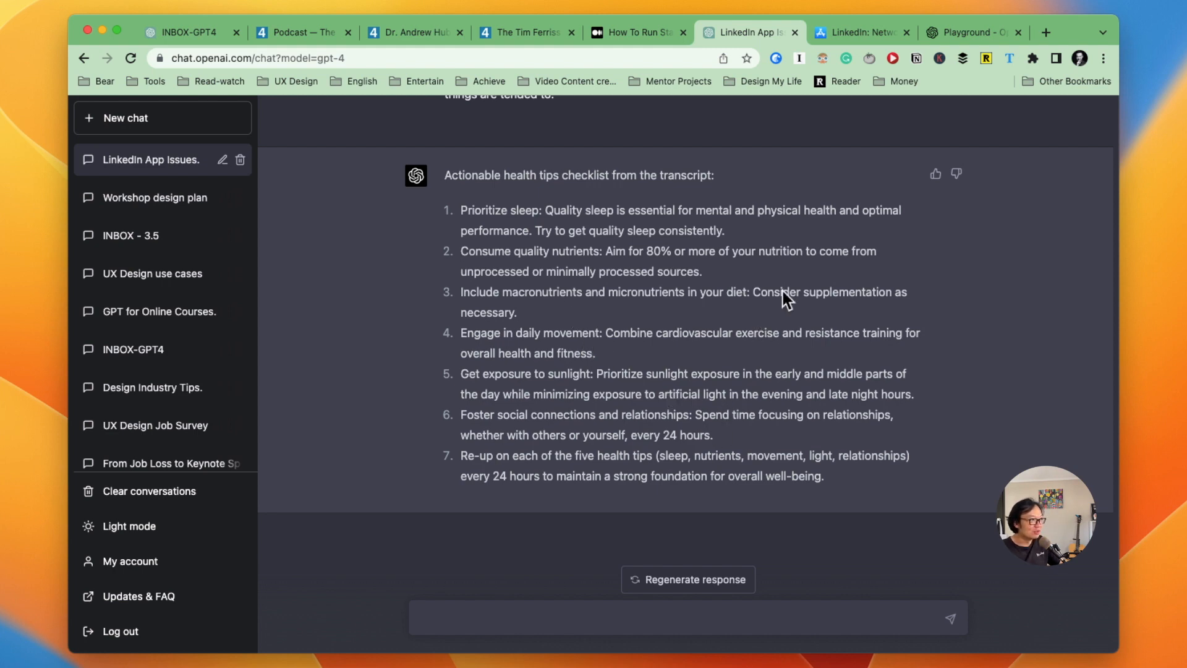
# - Start composing the next ChatGPT message to paste the Huberman transcript again
pyautogui.click(971, 32)
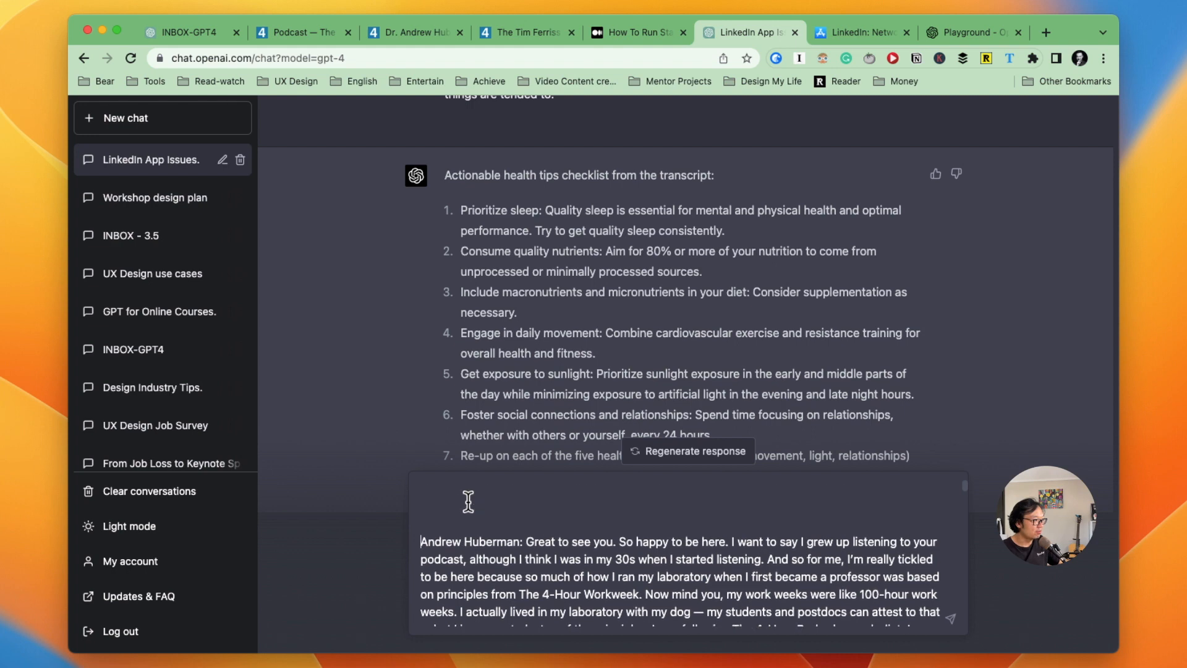
pyautogui.write('List all the actionable health tips from the transcript below as a table, including action, reason, and recommended routines.')
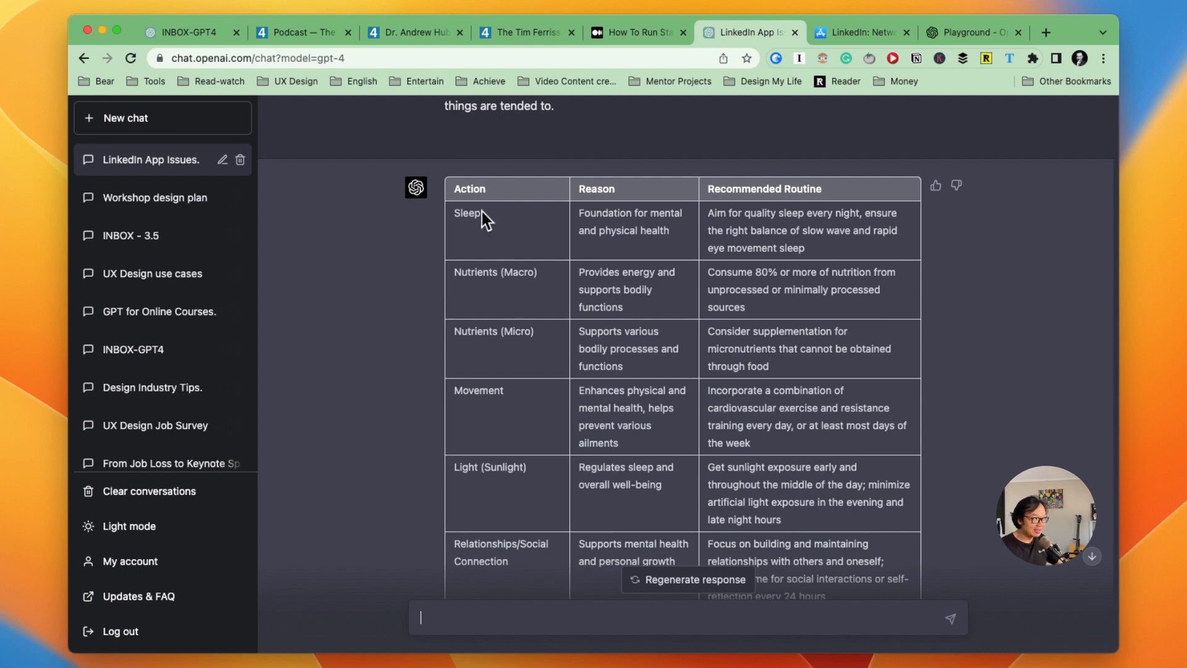
pyautogui.moveTo(481, 293)
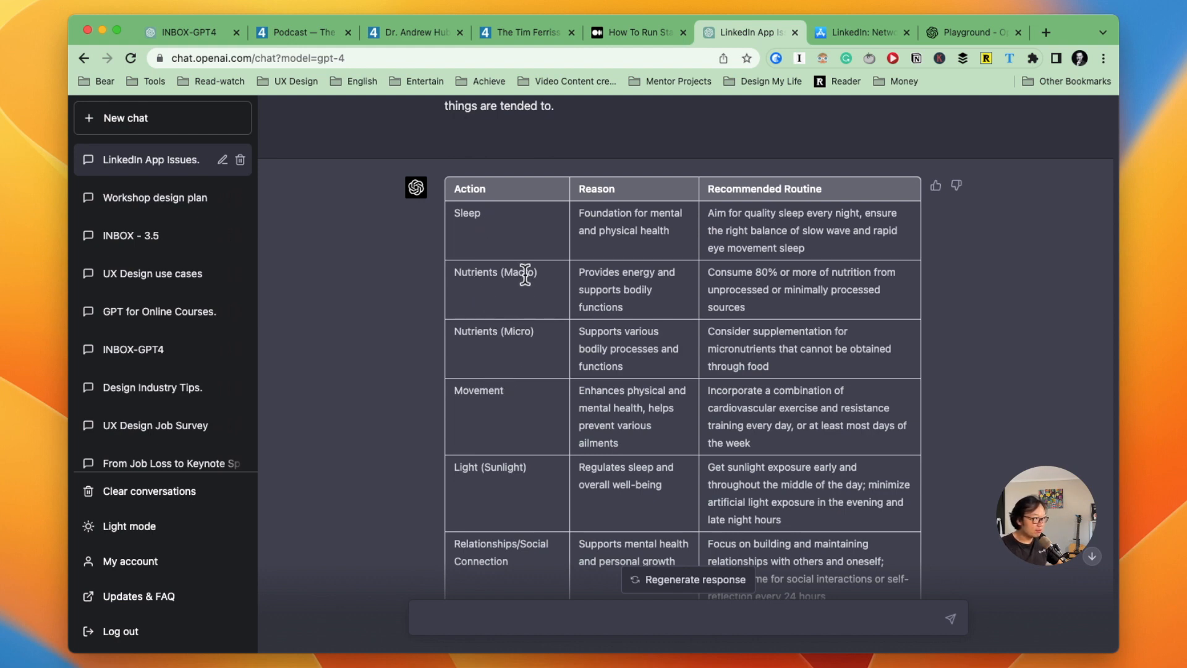
pyautogui.moveTo(483, 397)
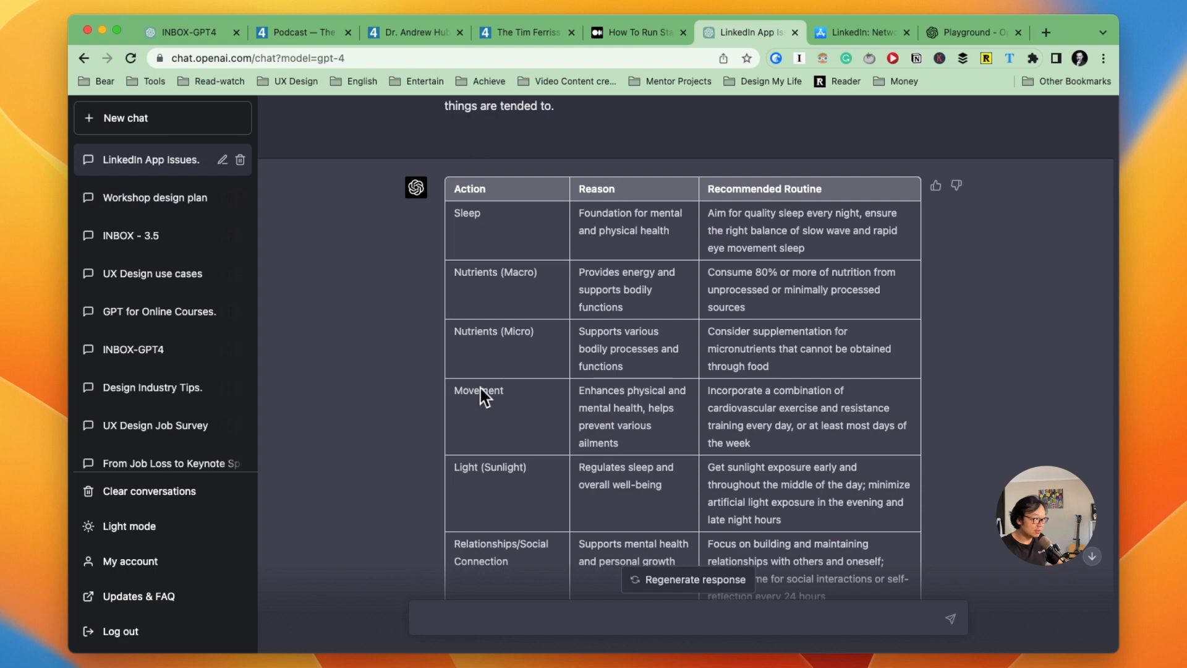
pyautogui.moveTo(542, 564)
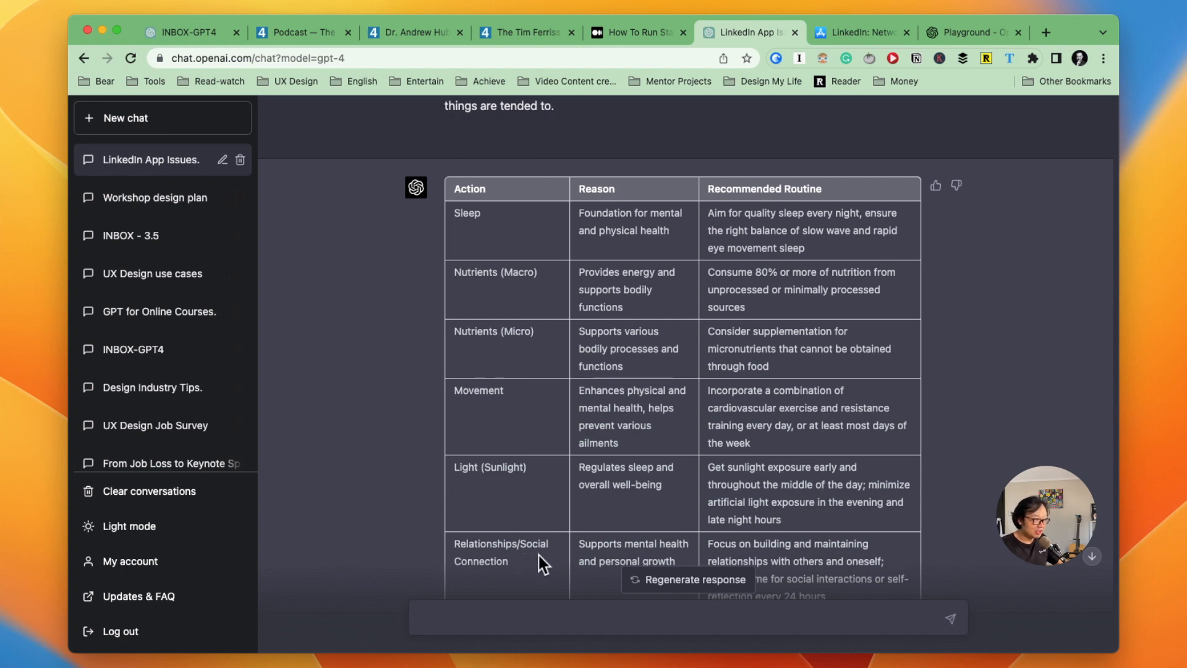
pyautogui.scroll(-3)
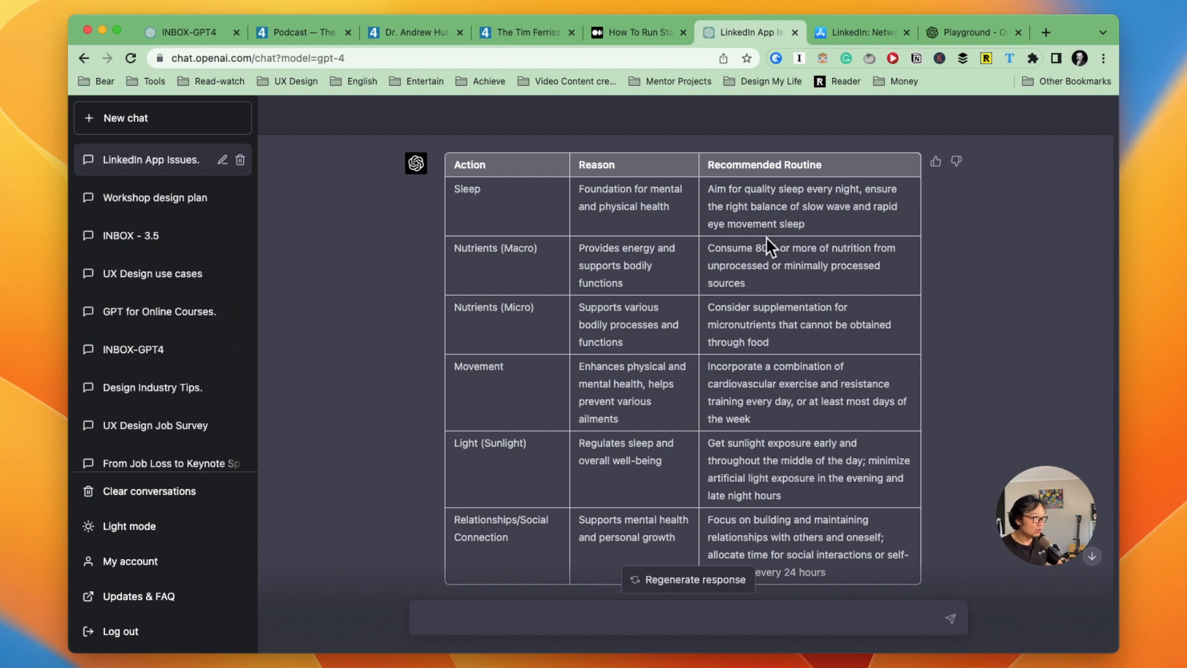
pyautogui.moveTo(603, 244)
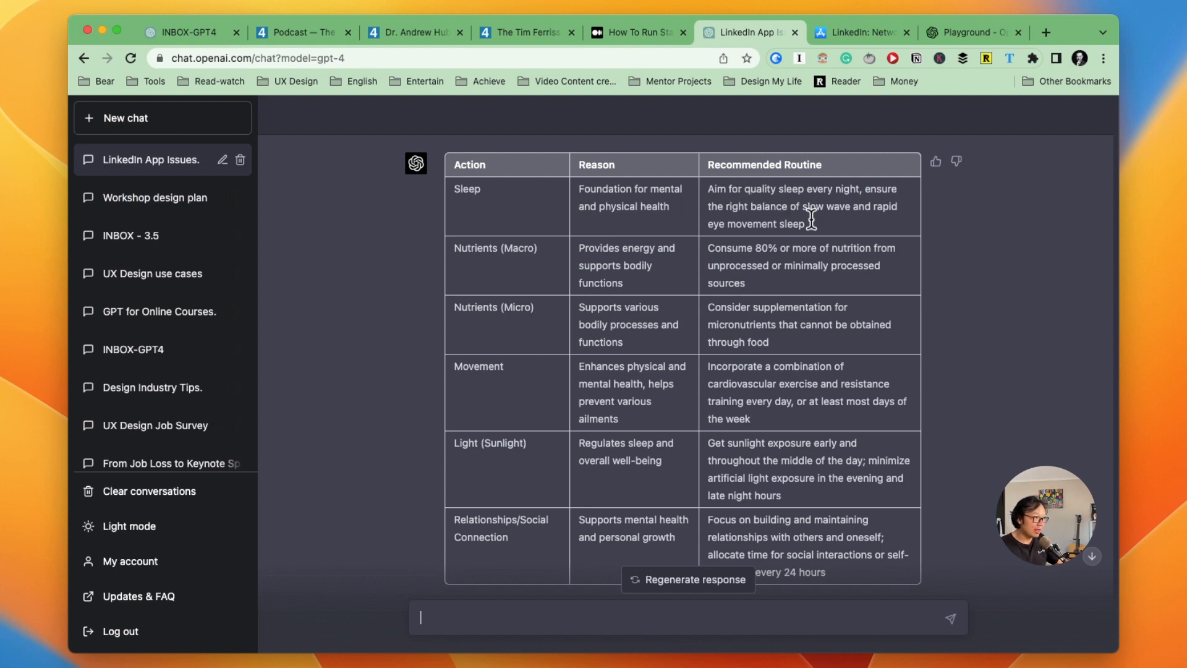
pyautogui.moveTo(811, 227)
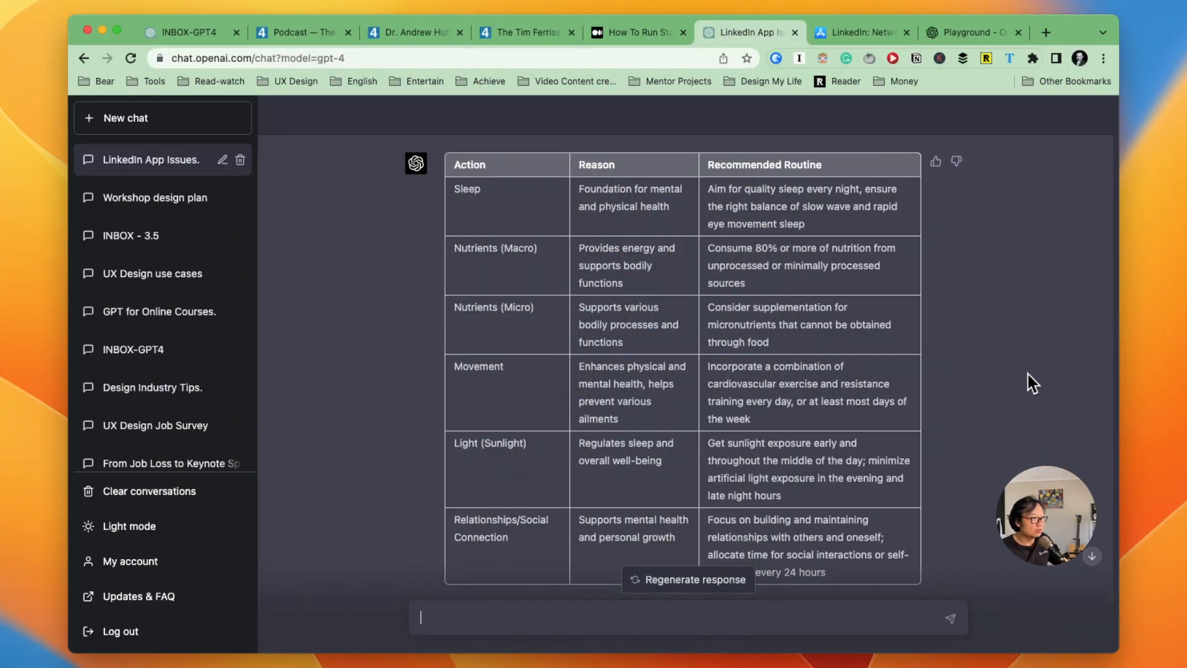
# - Ask for 5 online courses to learn UX design independently and review the numbered list with links
pyautogui.scroll(-3)
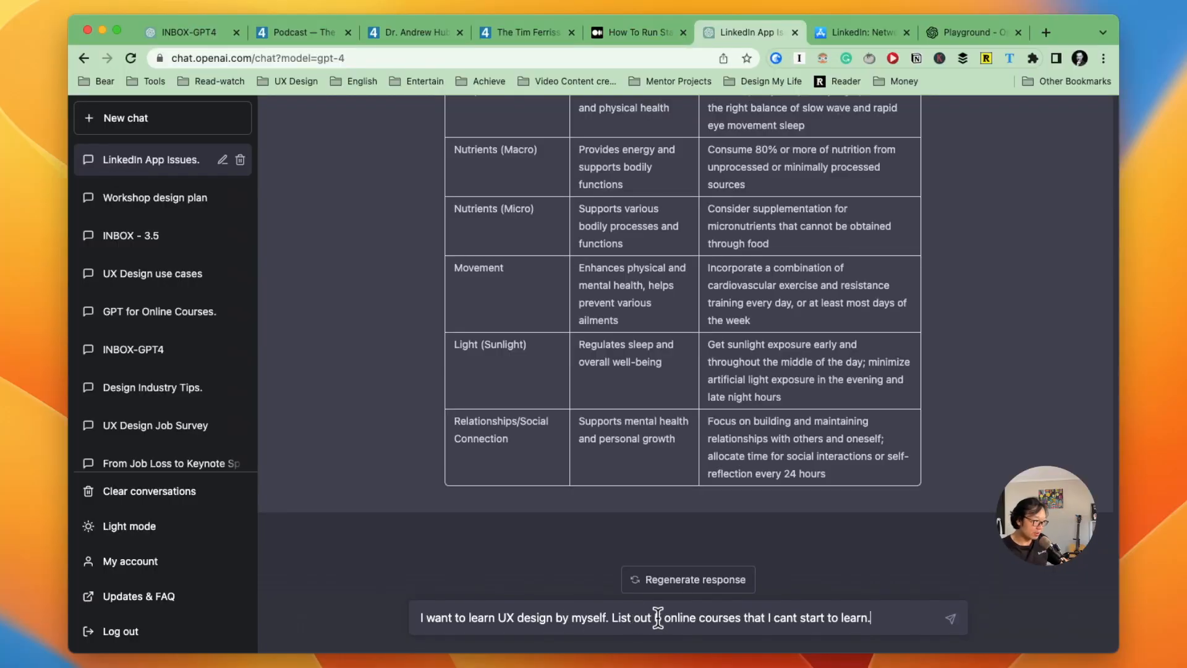
pyautogui.write('5')
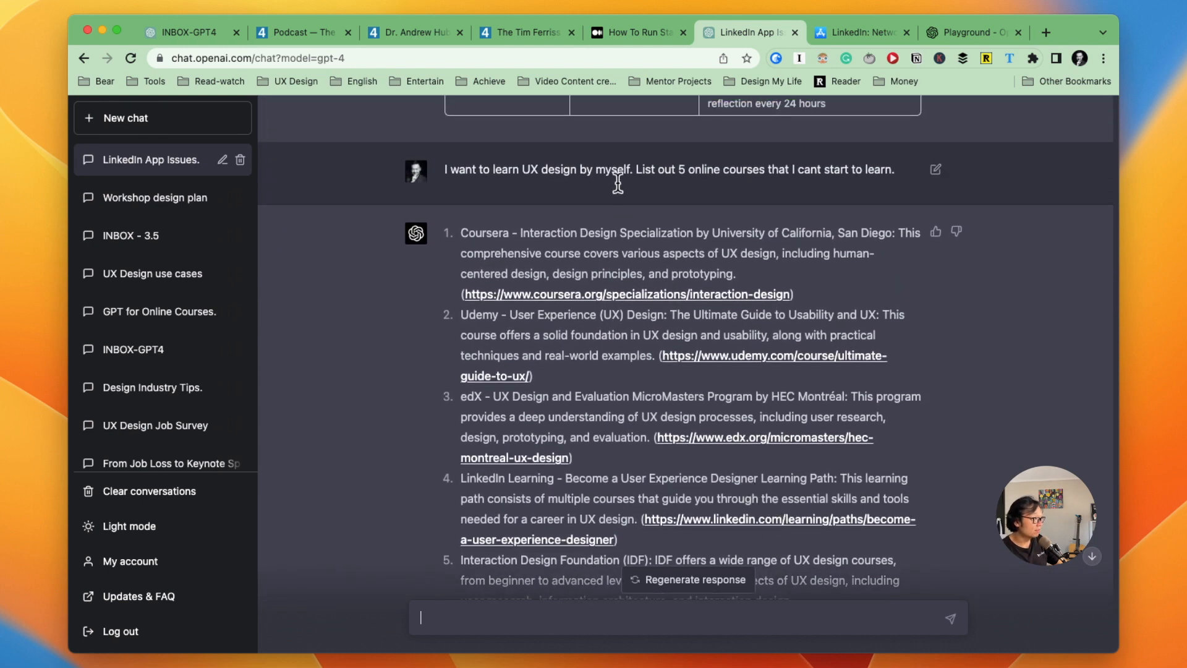
pyautogui.moveTo(677, 205)
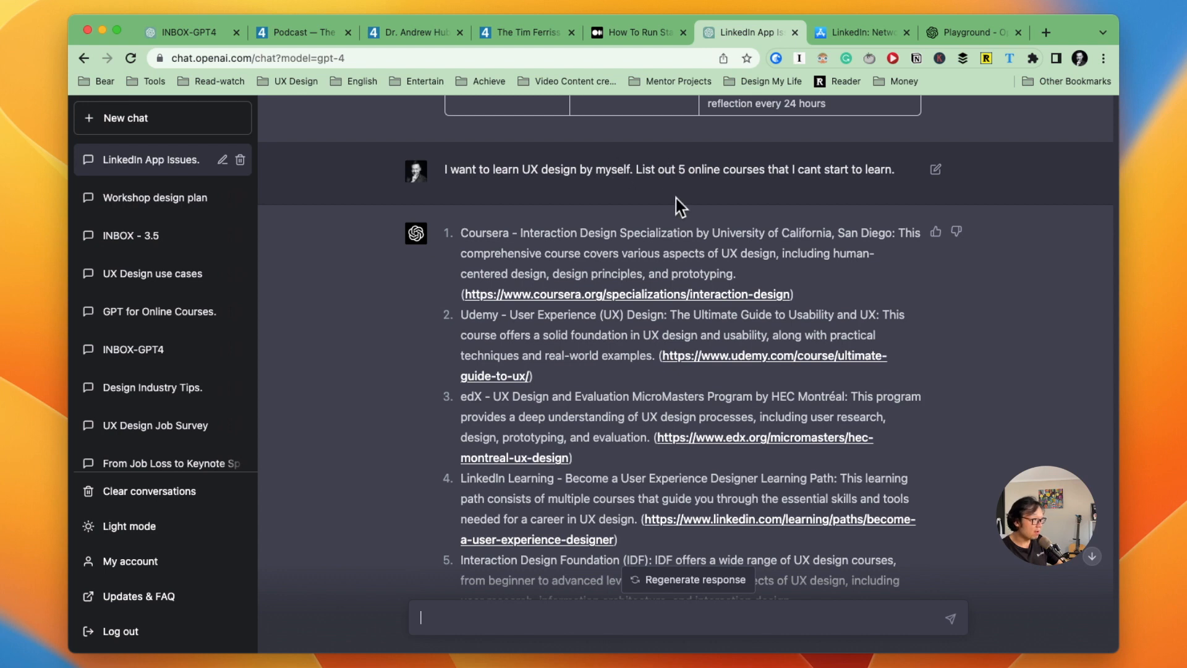
pyautogui.moveTo(546, 345)
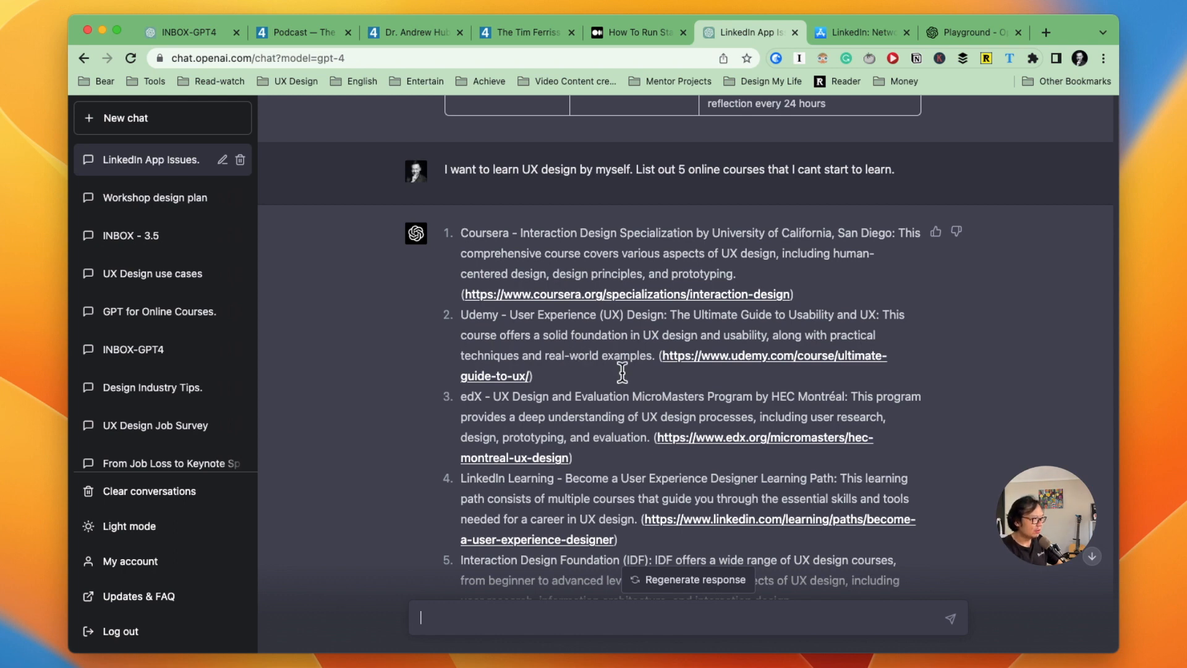
pyautogui.moveTo(613, 411)
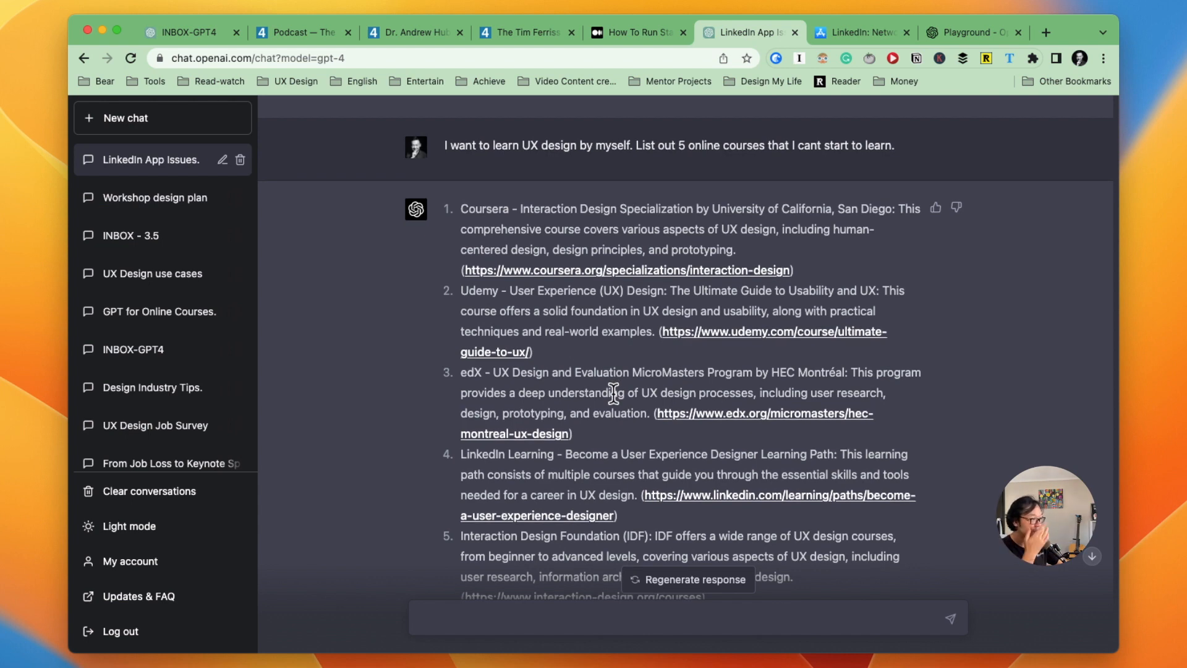
pyautogui.click(681, 617)
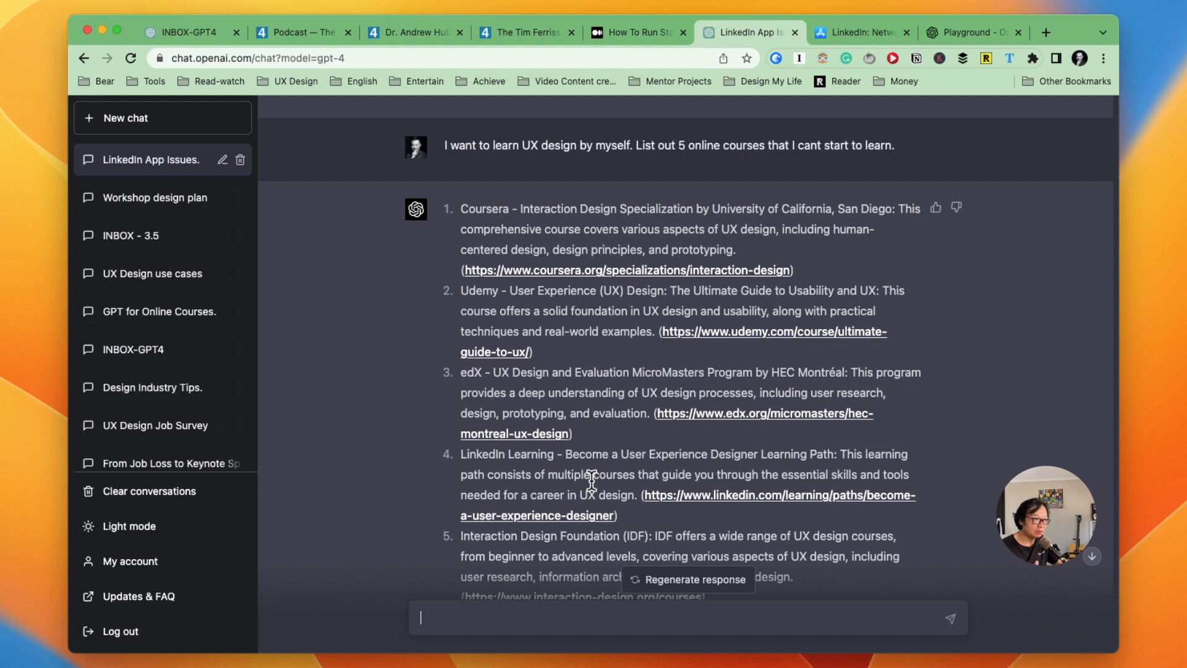
pyautogui.moveTo(712, 530)
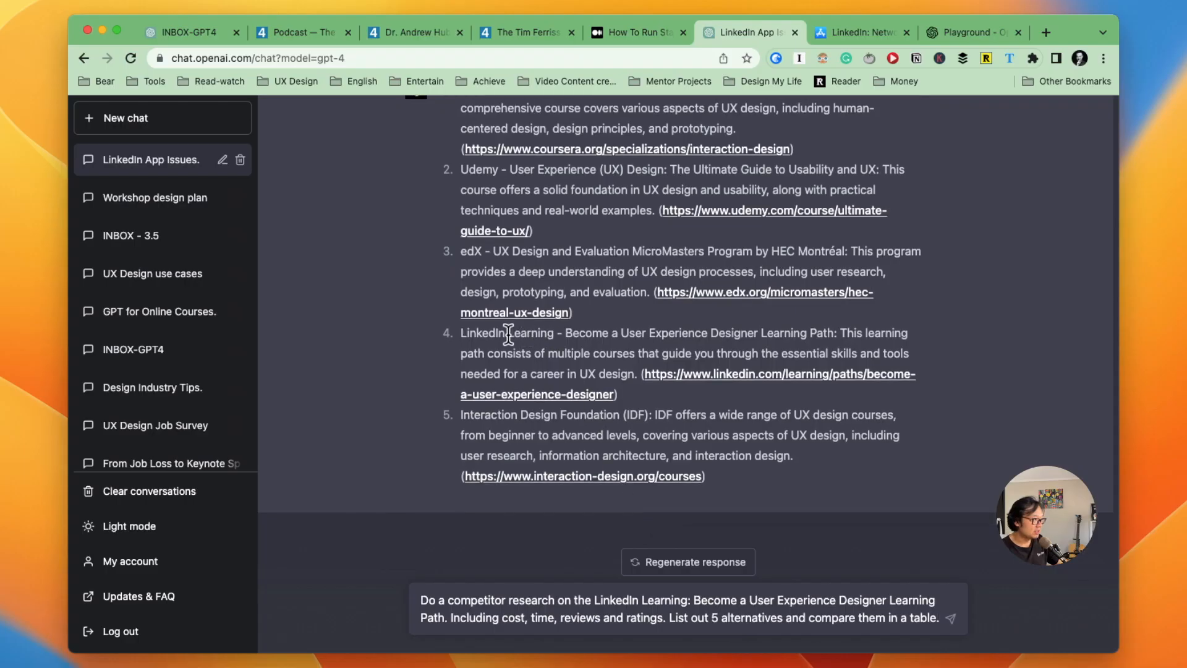
# - Send the competitor research prompt and review the table comparing LinkedIn Learning's UX path with five alternatives
pyautogui.moveTo(461, 333); pyautogui.dragTo(708, 333)
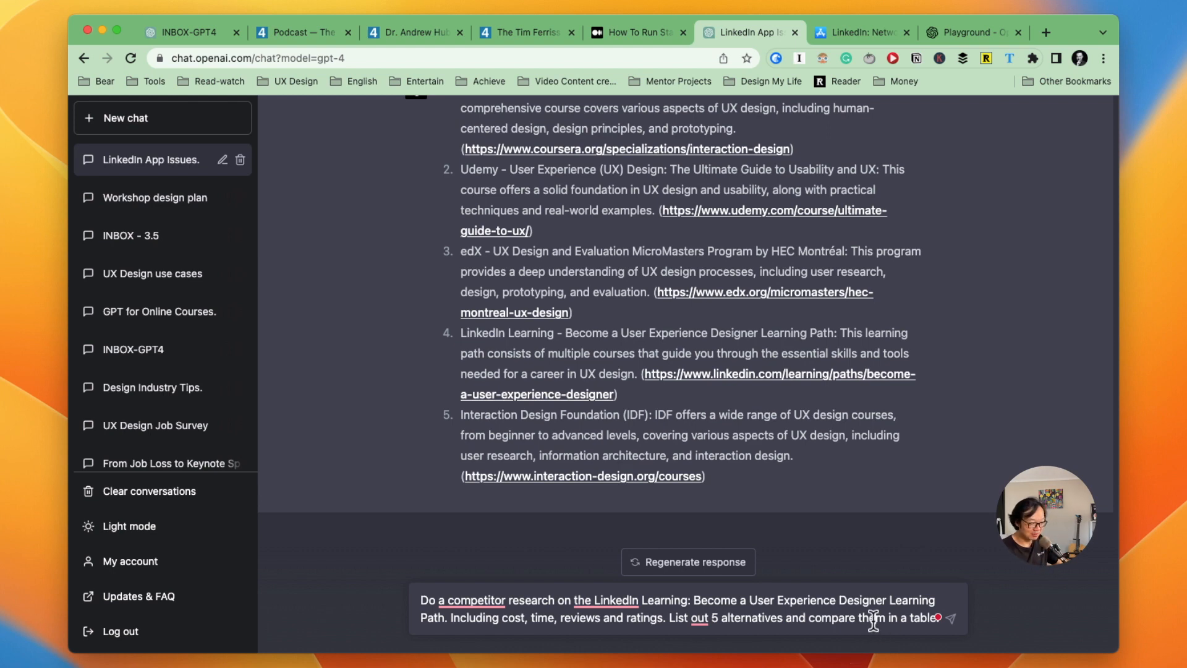
pyautogui.click(951, 619)
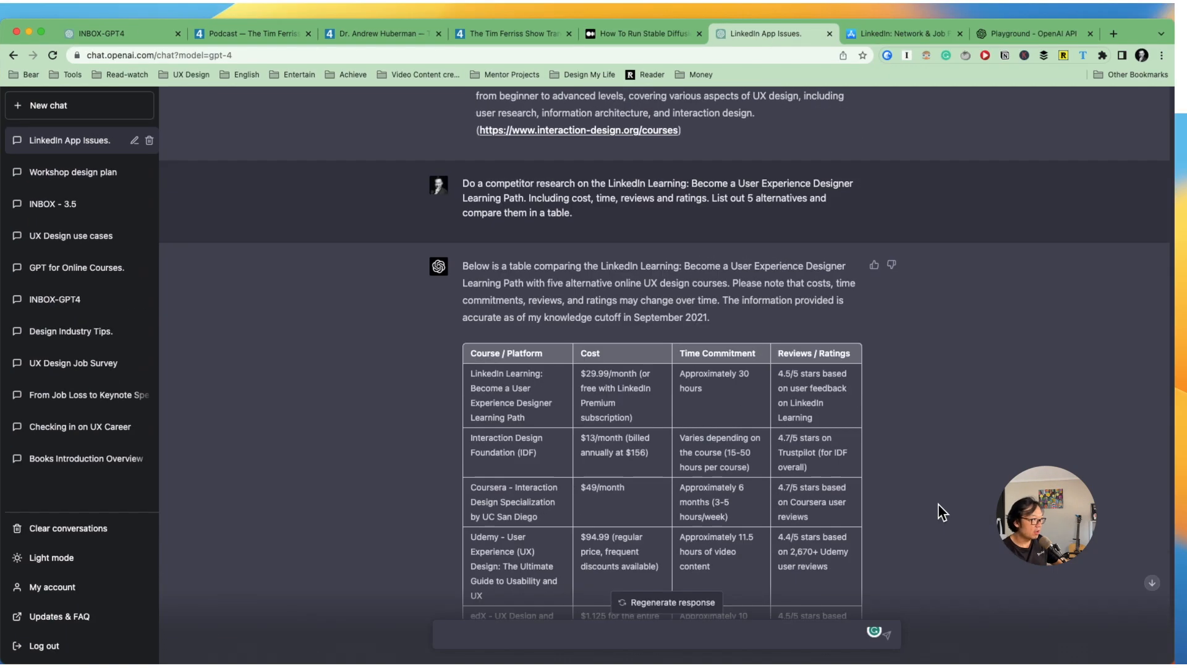
pyautogui.scroll(-3)
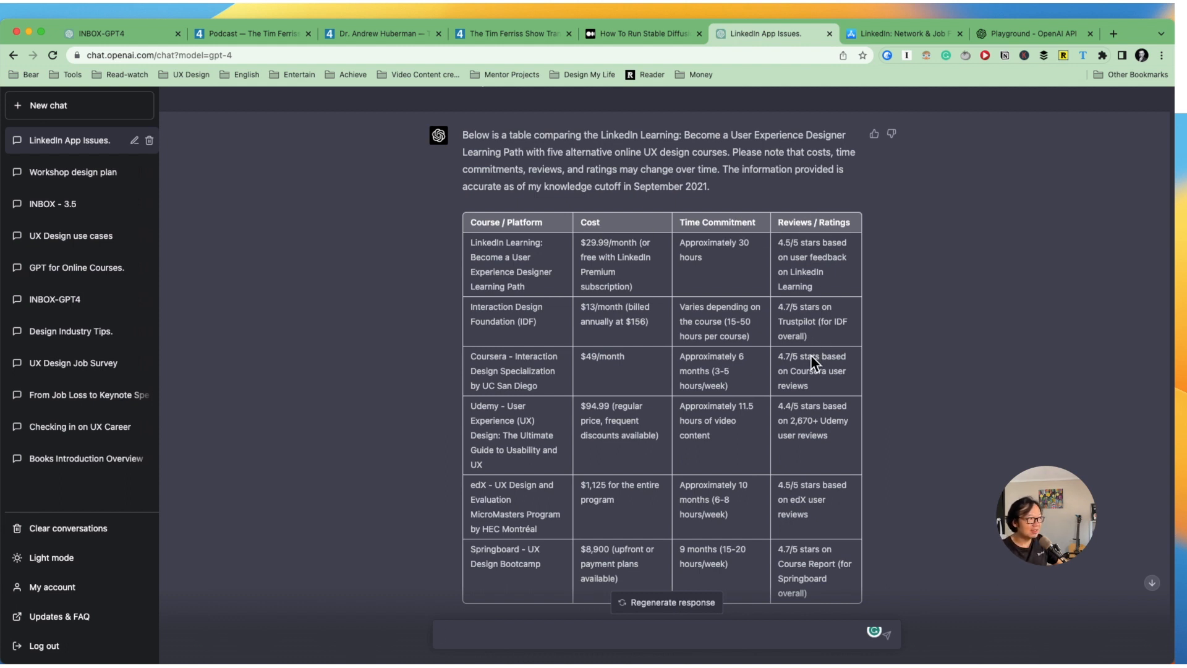
pyautogui.moveTo(814, 370)
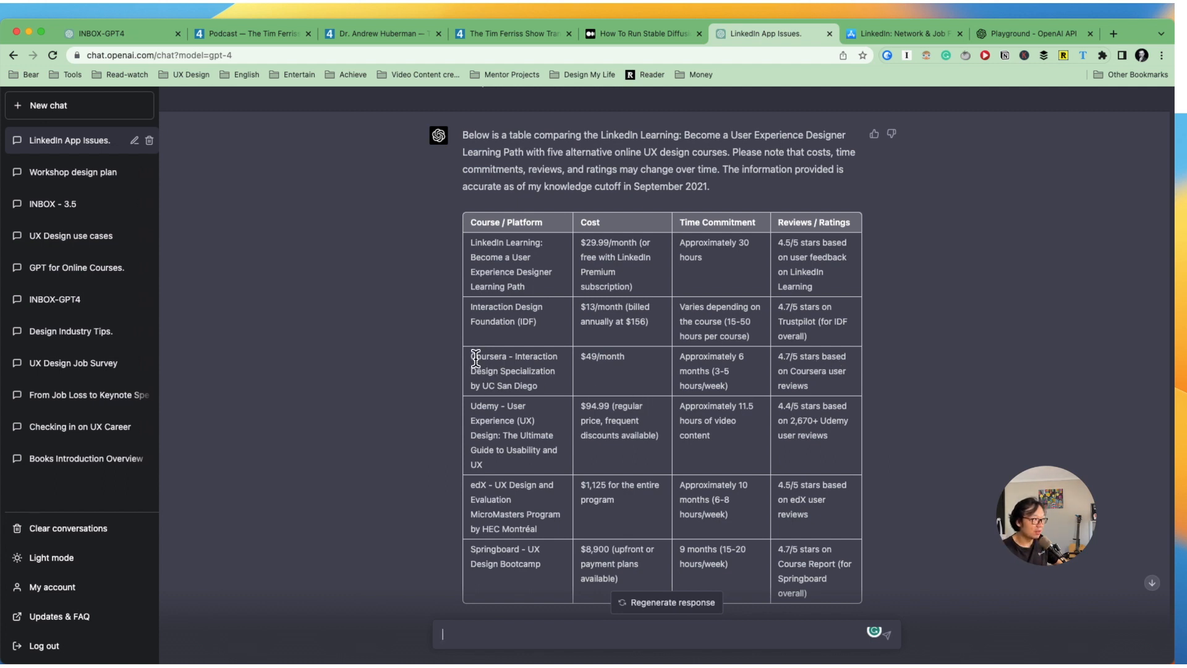
pyautogui.moveTo(470, 311)
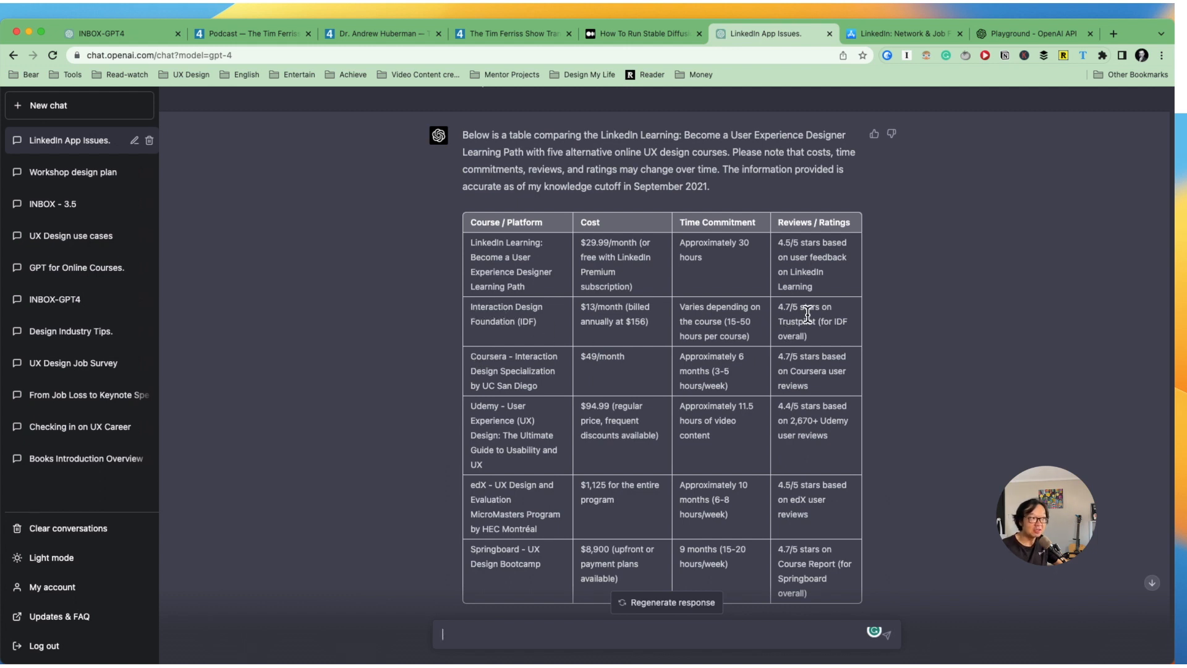
pyautogui.moveTo(806, 532)
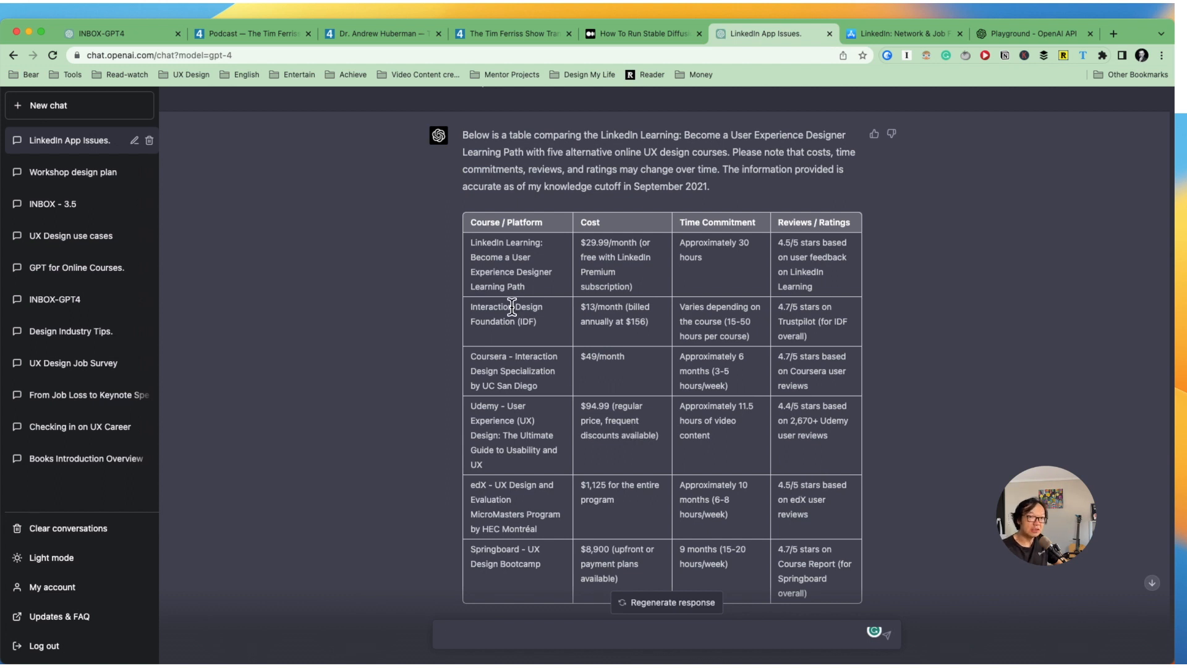
pyautogui.click(666, 633)
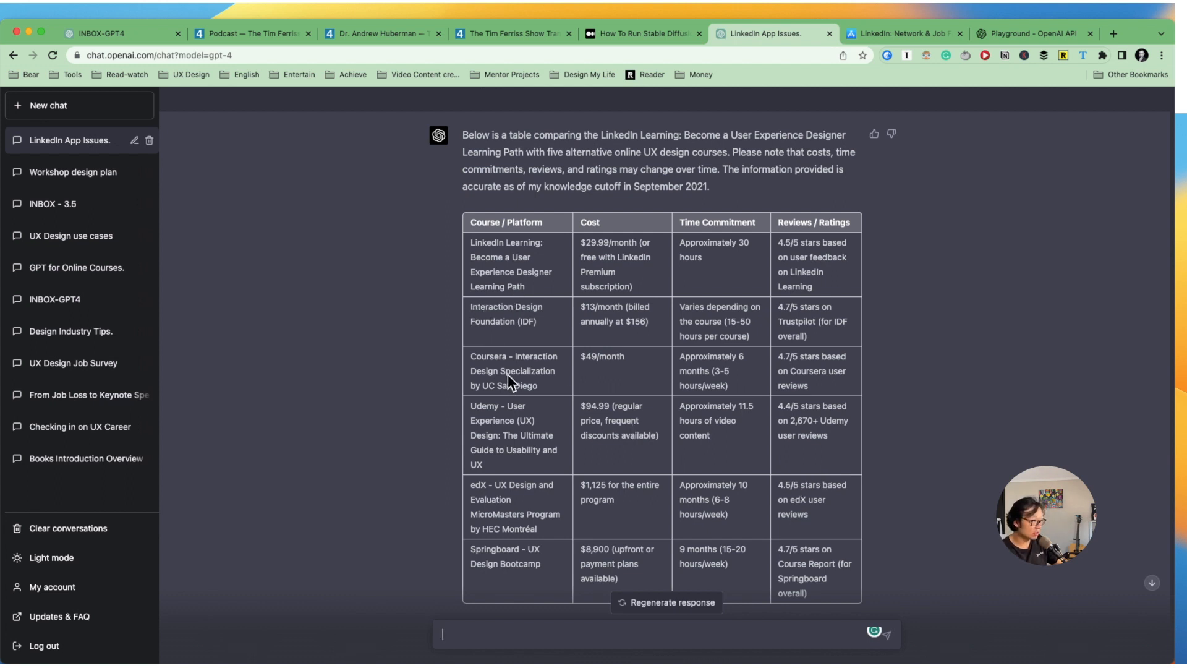
pyautogui.moveTo(700, 381)
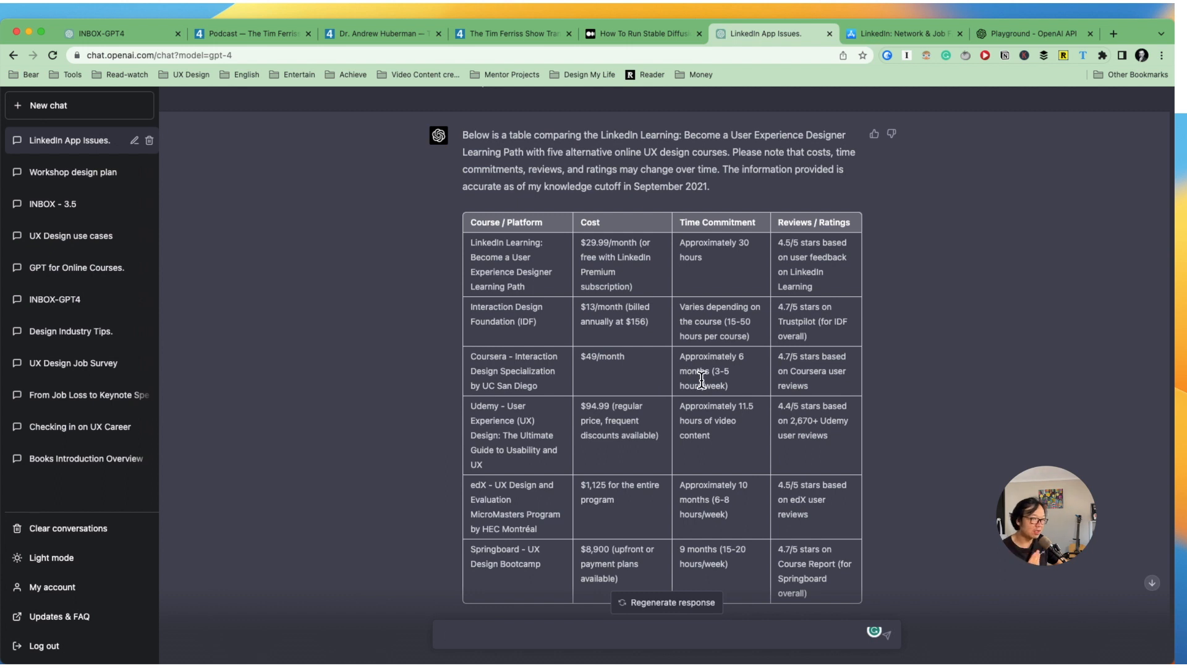
pyautogui.moveTo(688, 446)
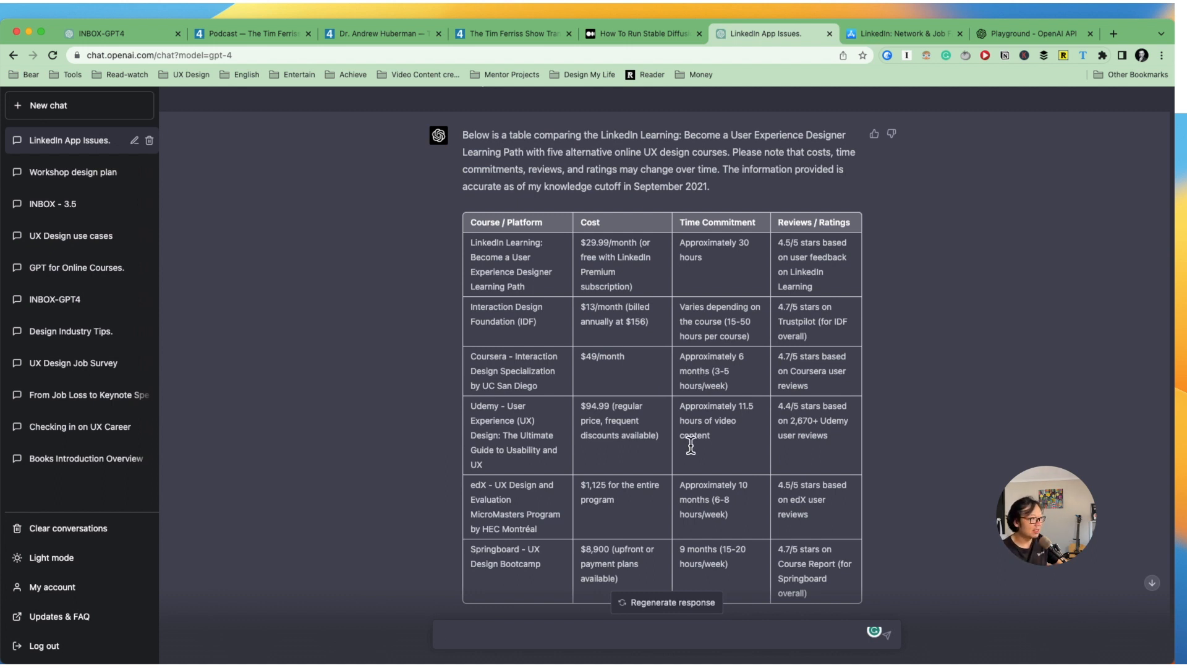
pyautogui.moveTo(586, 560)
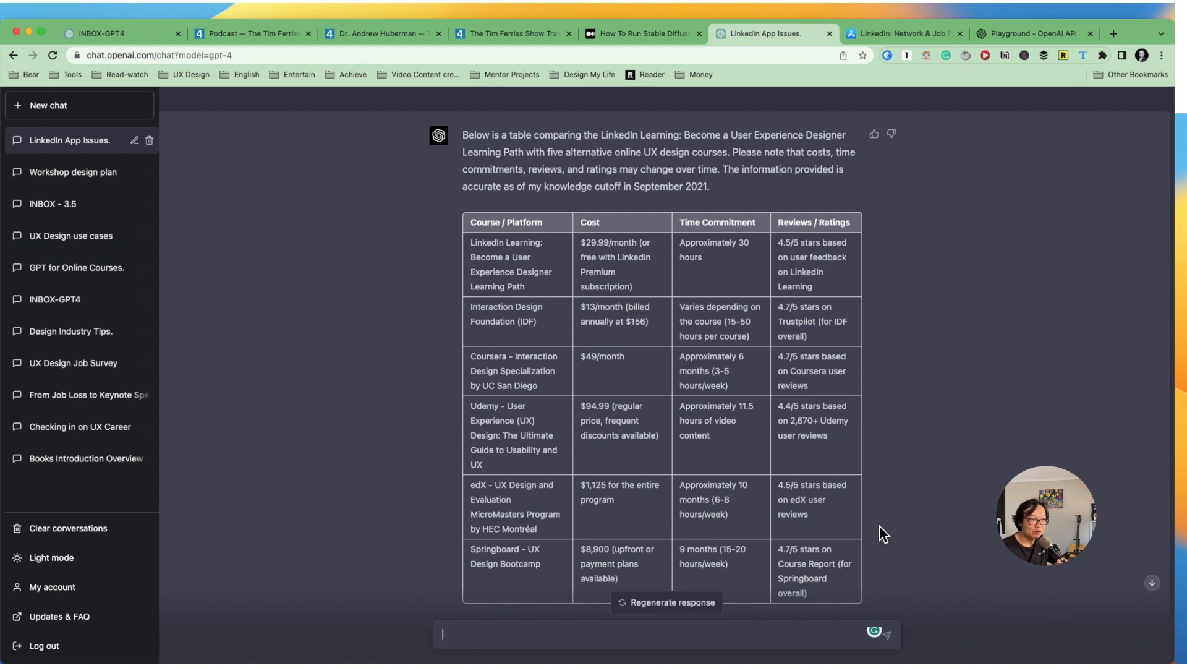
pyautogui.moveTo(1169, 485)
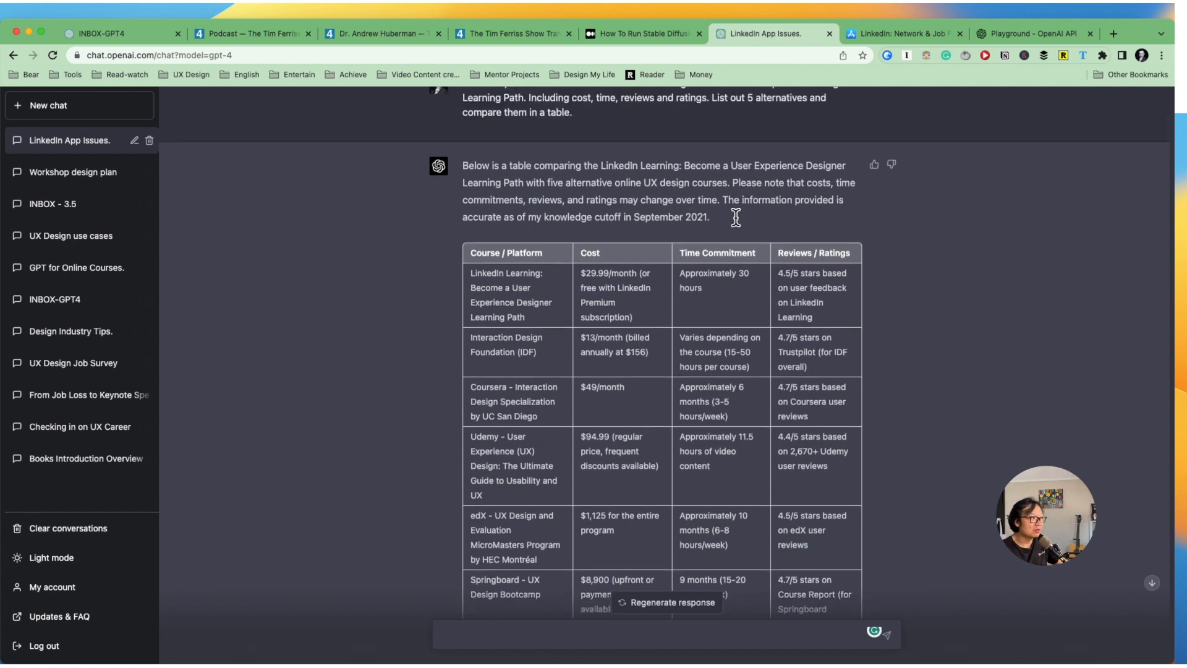
pyautogui.moveTo(724, 200)
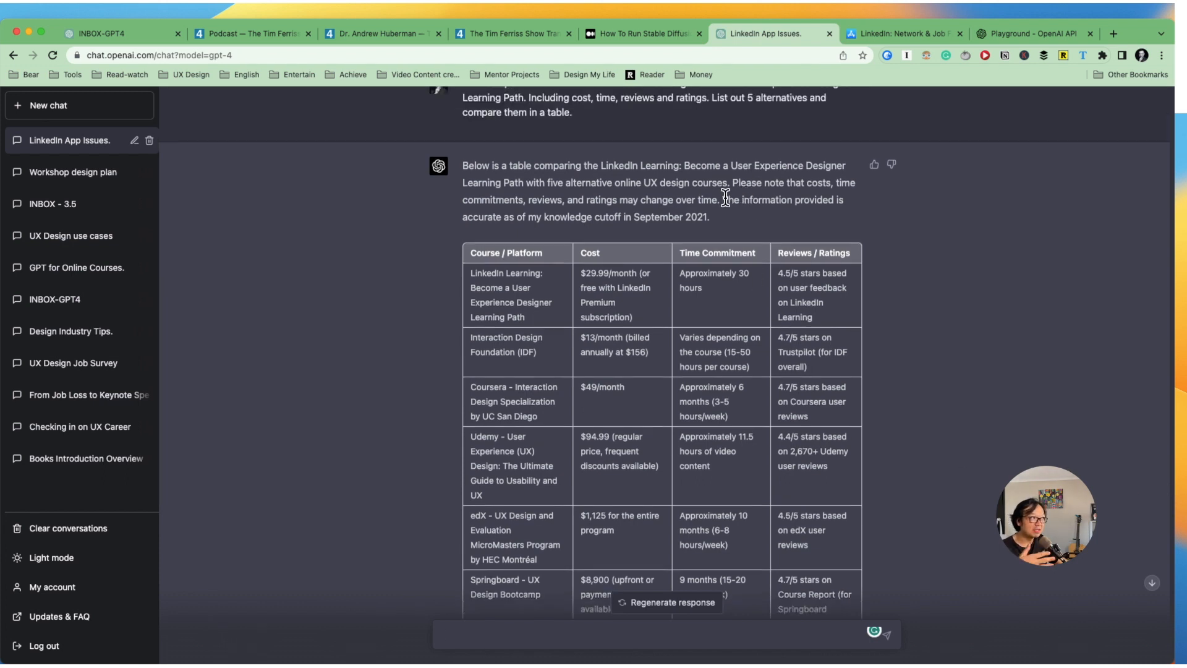